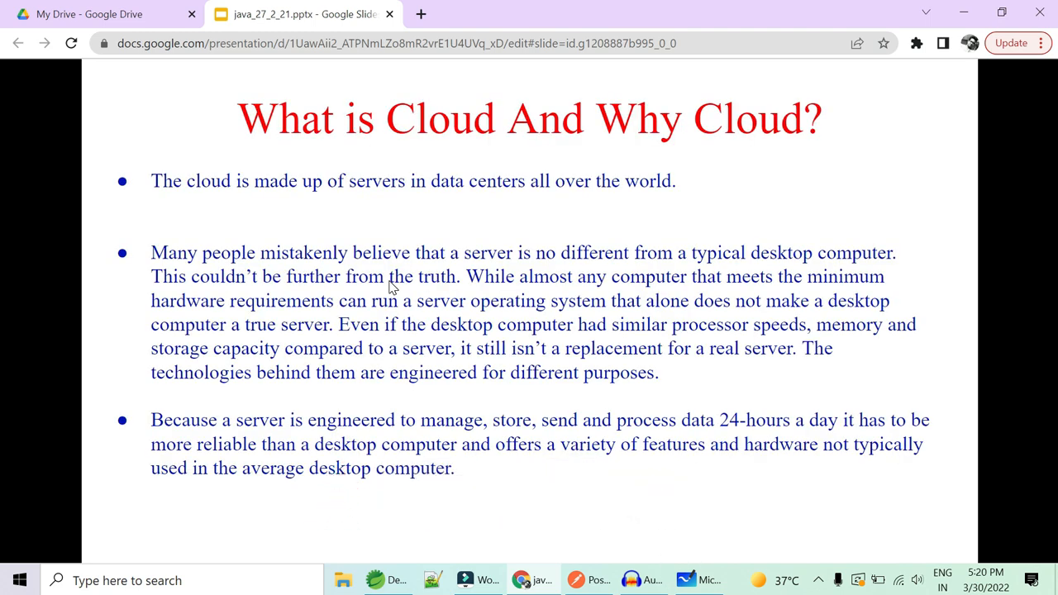
mouse_move(162, 537)
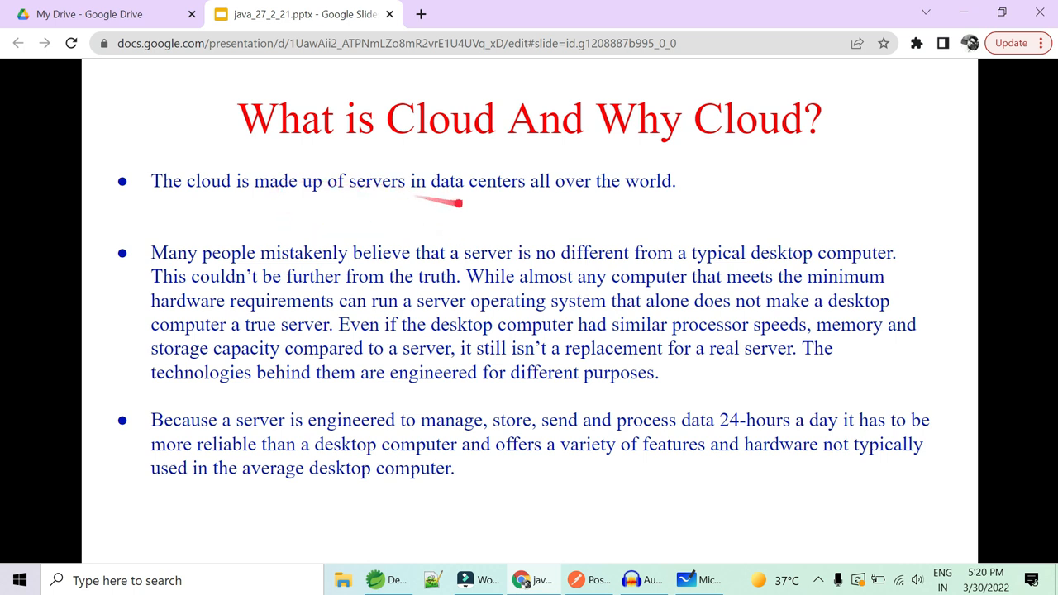
- Walk through the /findAll endpoint path in RestControllerClass.java, glancing at the employee table tab
drag(459, 202, 543, 202)
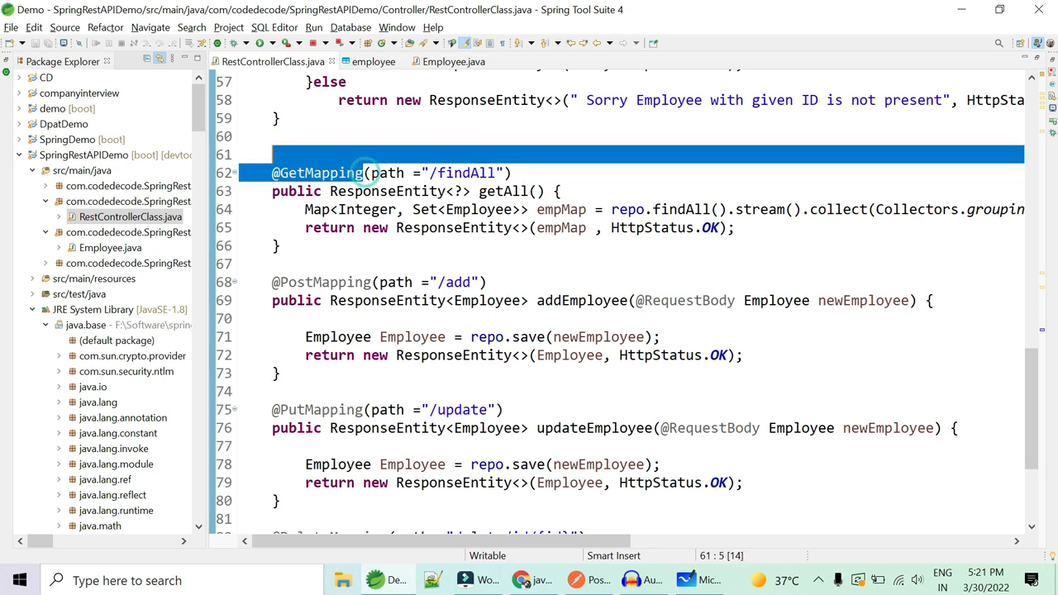
double_click(466, 174)
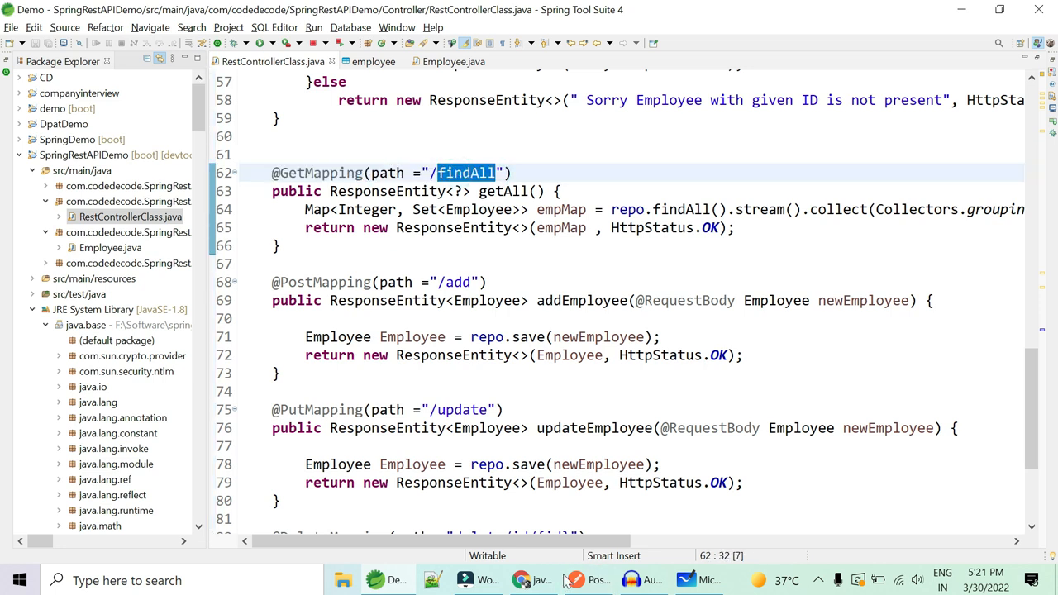
click(589, 579)
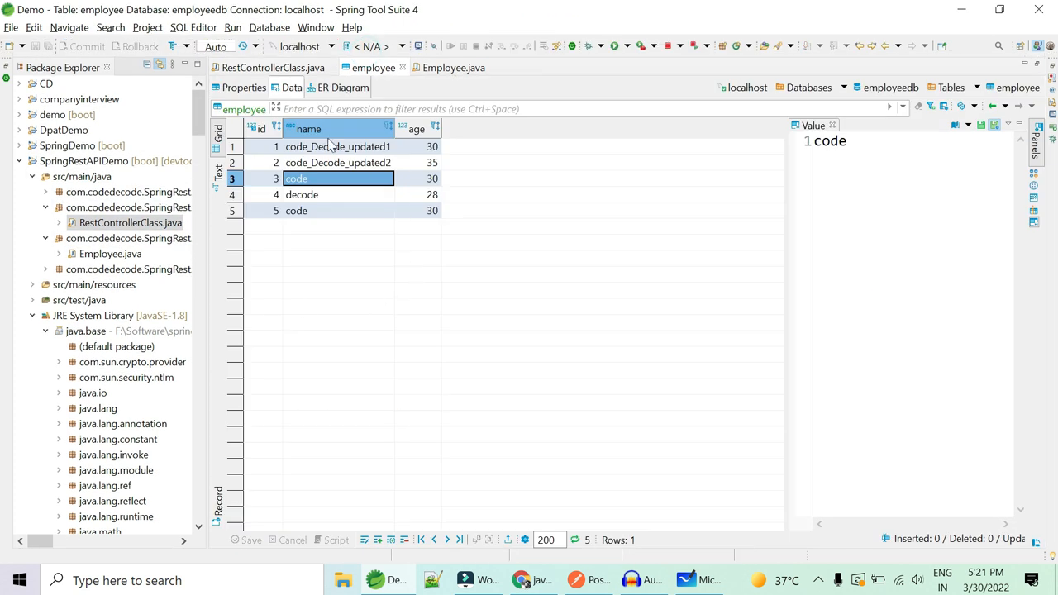
click(273, 62)
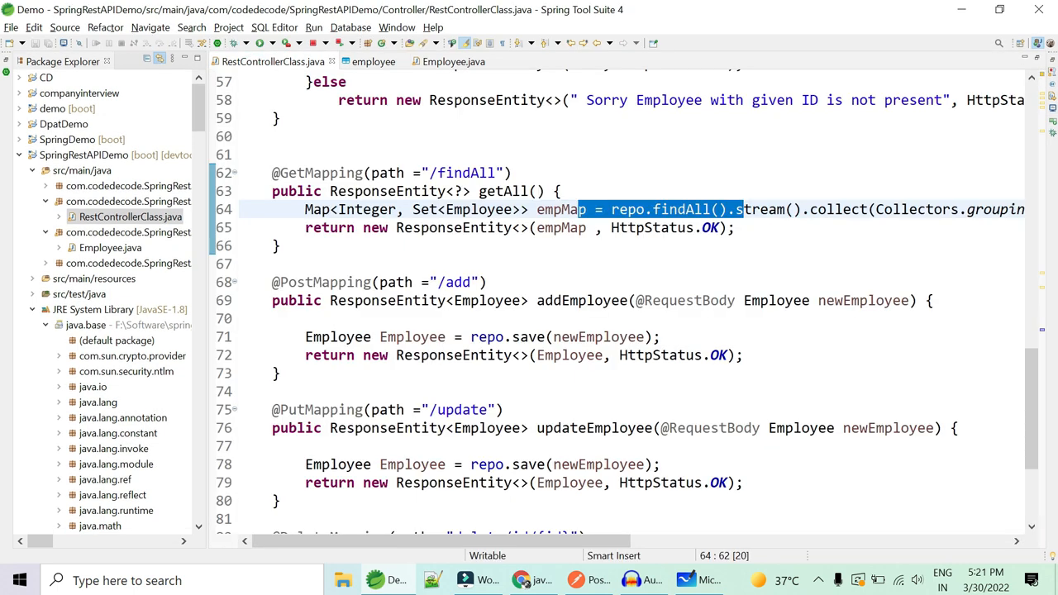
double_click(467, 174)
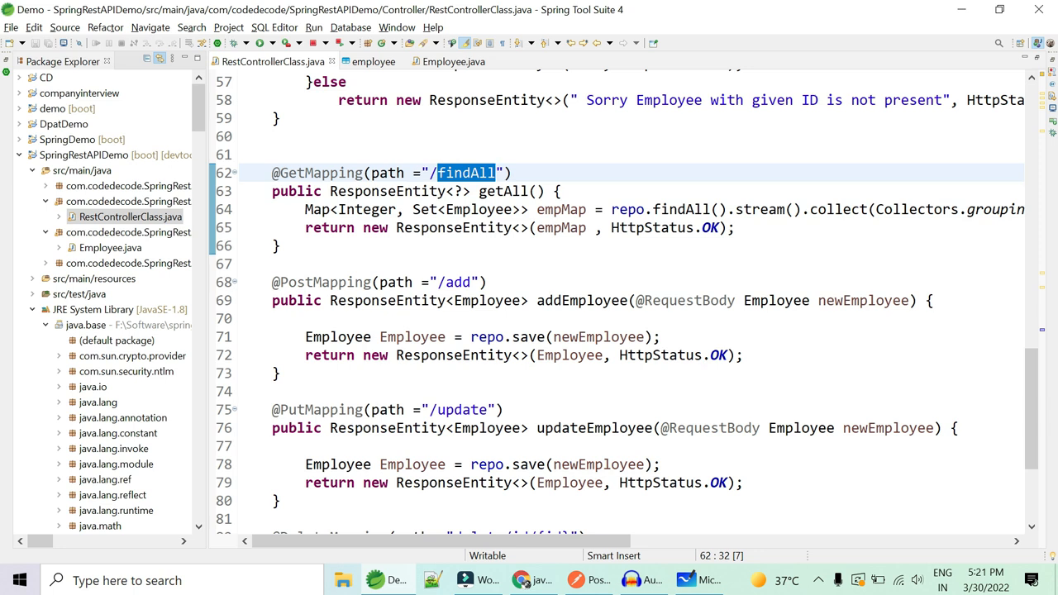
- Walk through the /add endpoint path and its newEmployee request-body parameter
click(470, 281)
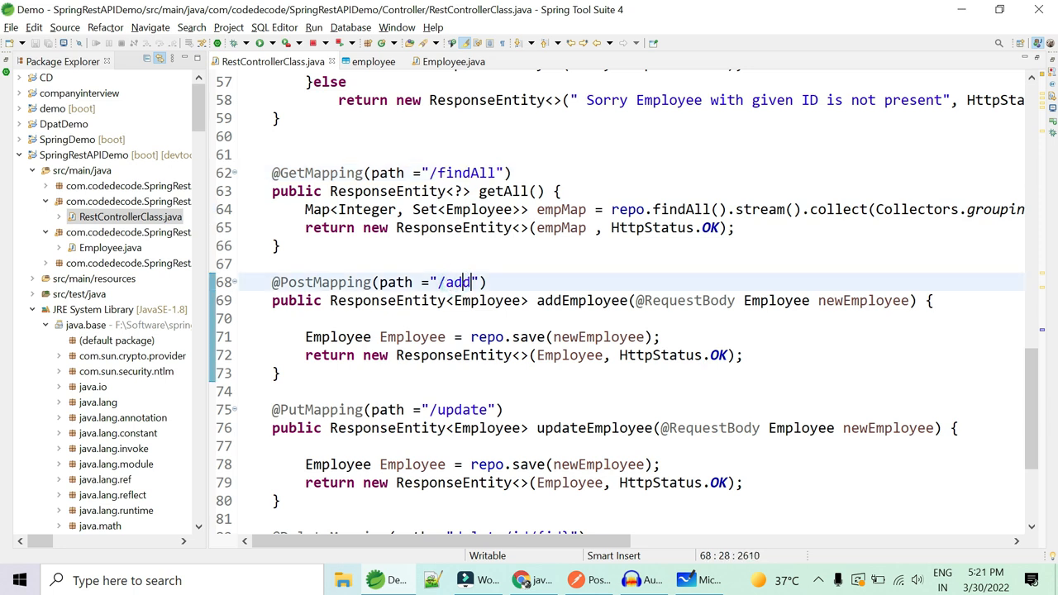
double_click(456, 281)
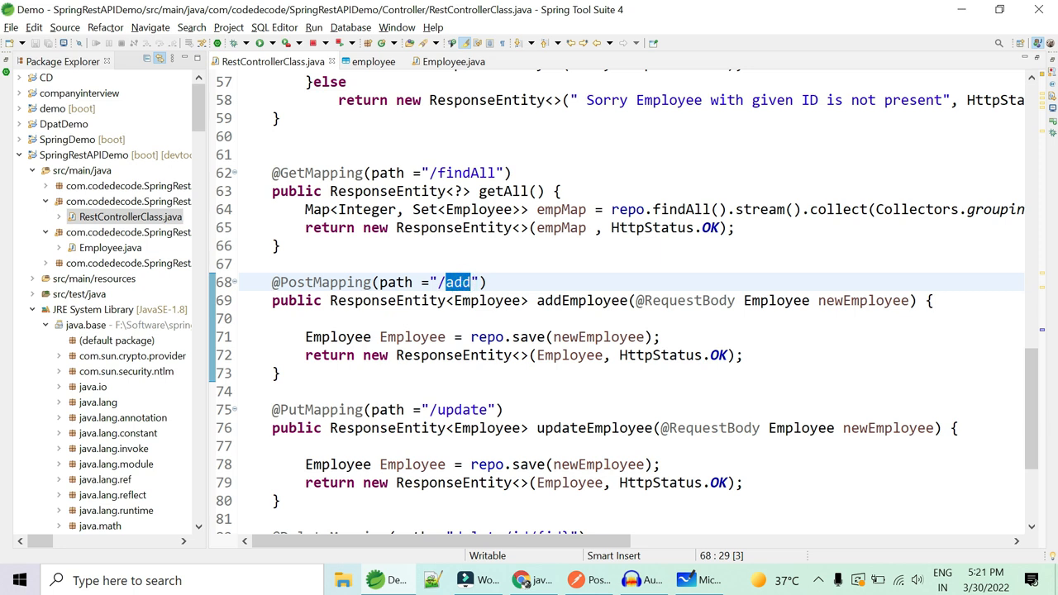
double_click(863, 301)
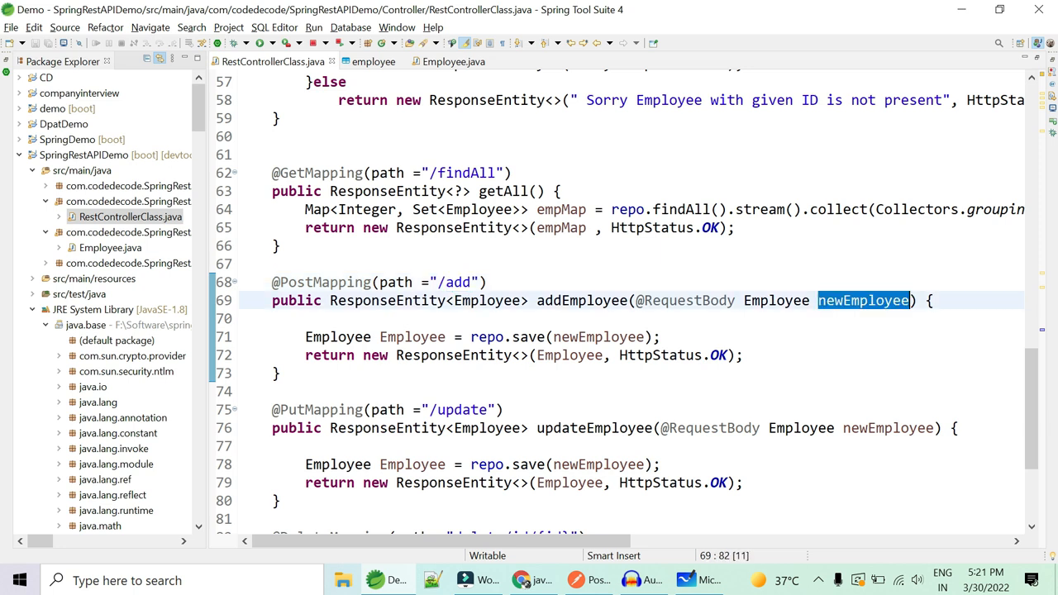
double_click(597, 338)
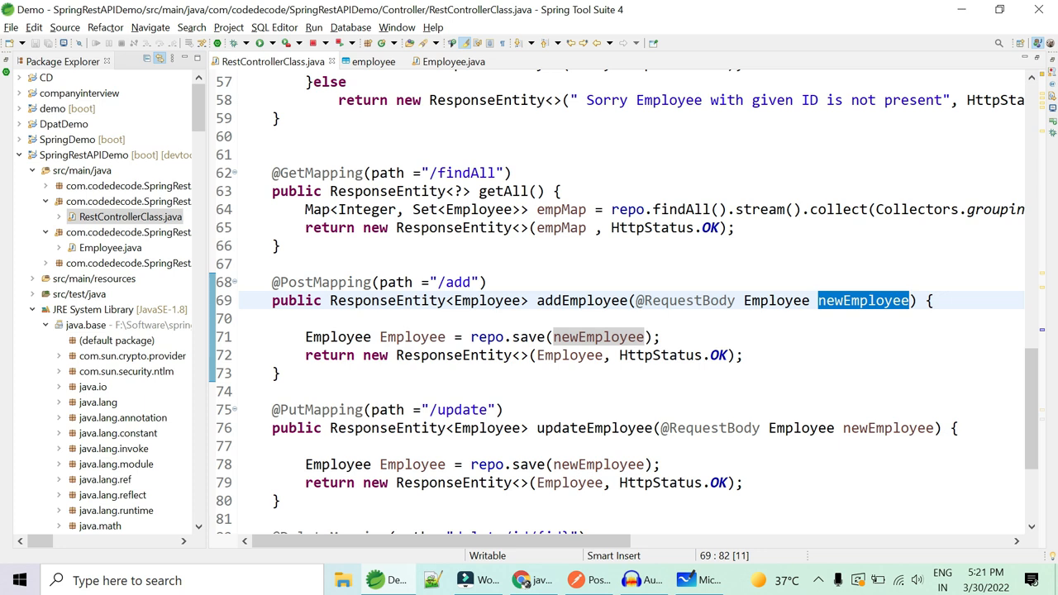
drag(271, 281, 282, 374)
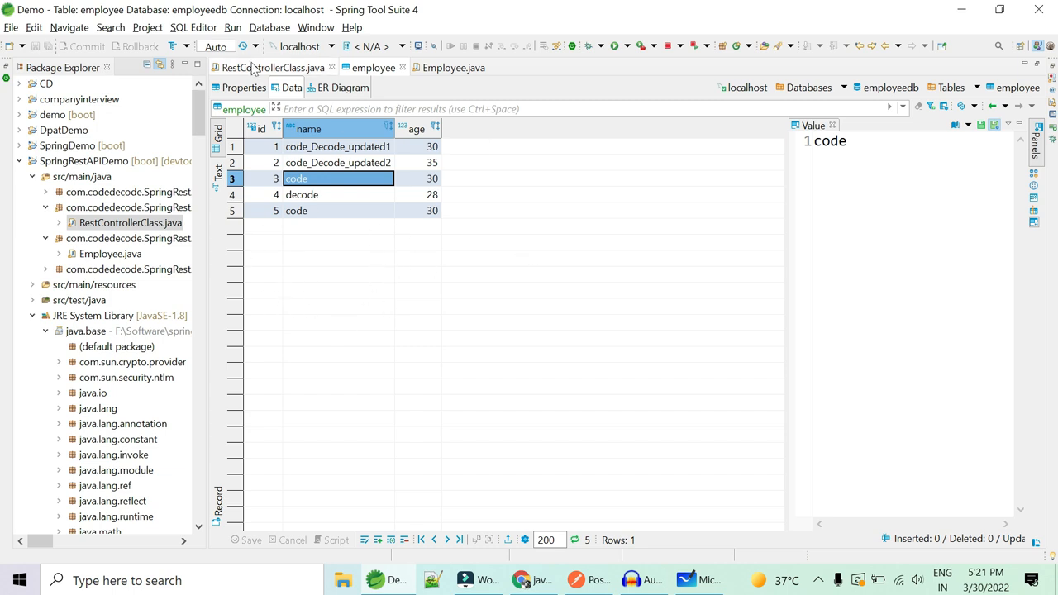
click(271, 60)
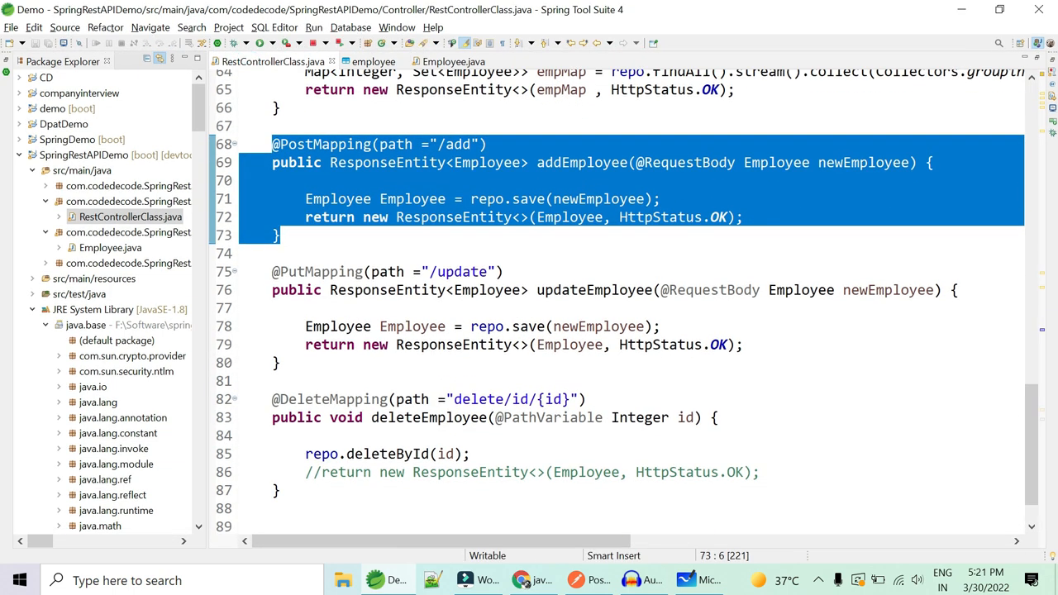
click(522, 324)
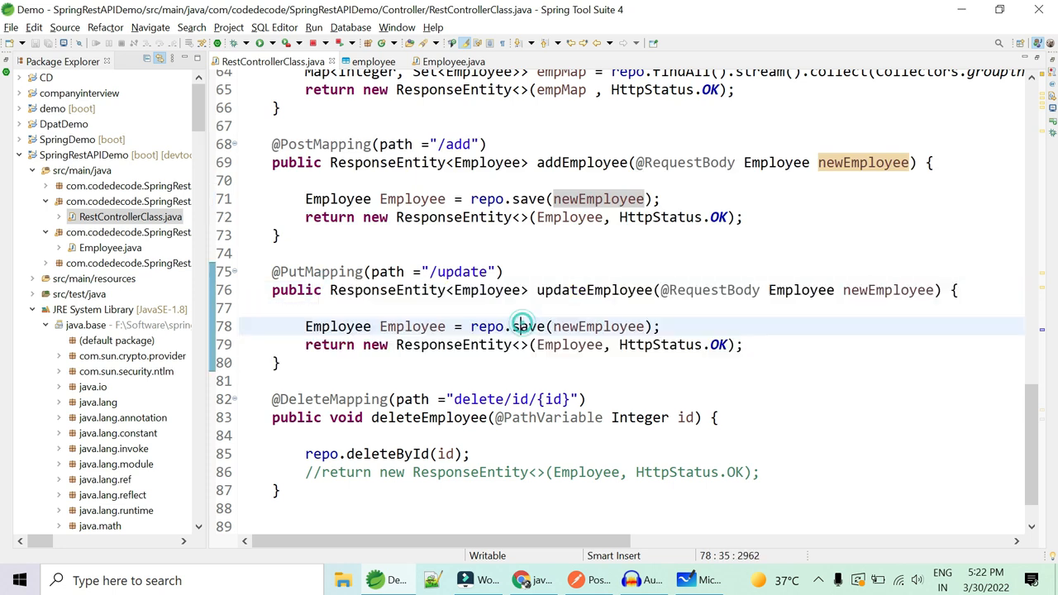
double_click(594, 291)
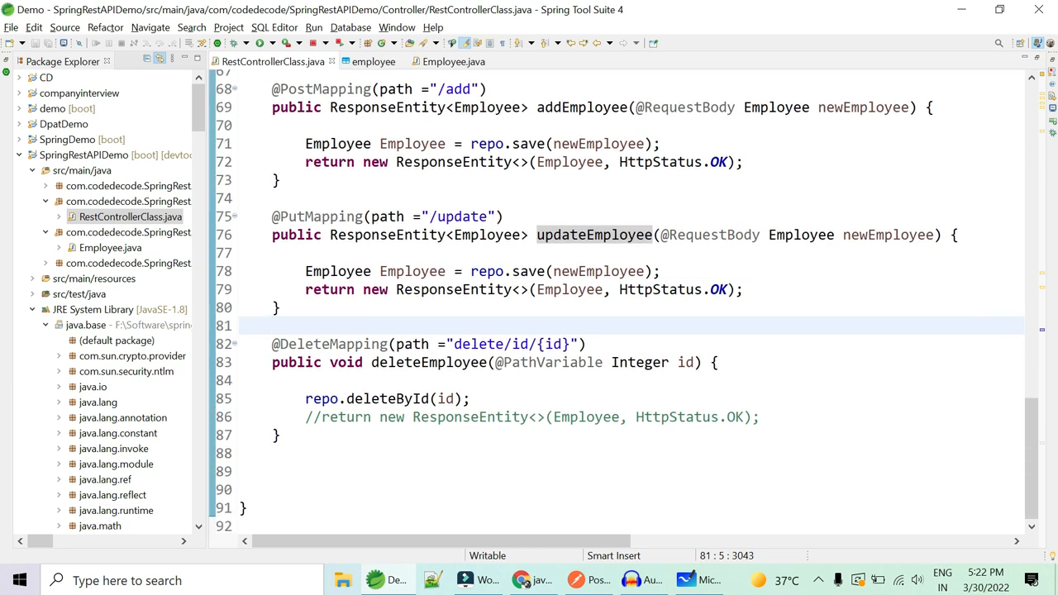
click(273, 324)
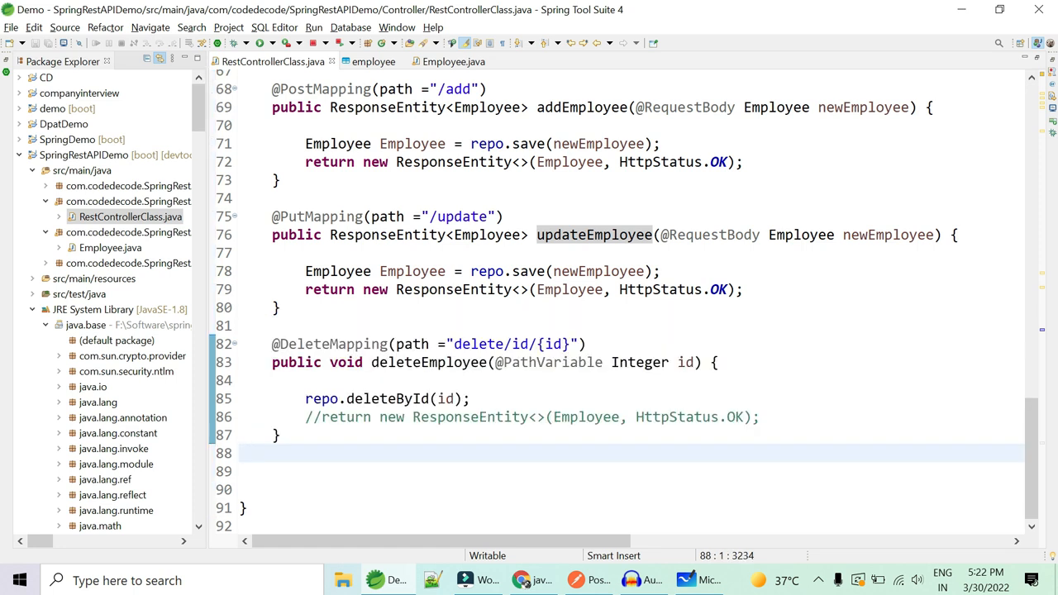
drag(273, 344, 281, 437)
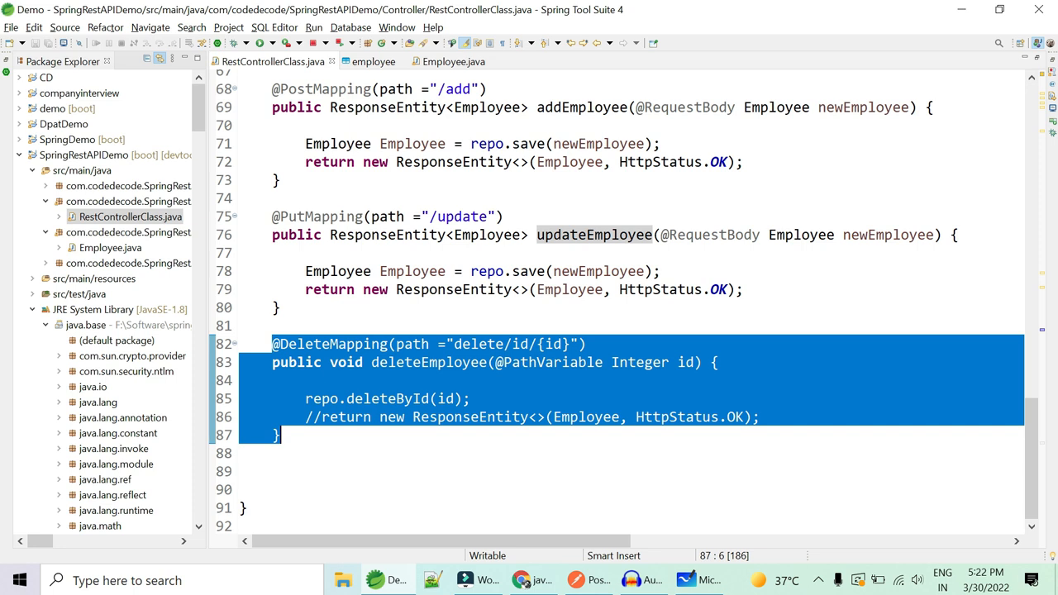
scroll(up, 3)
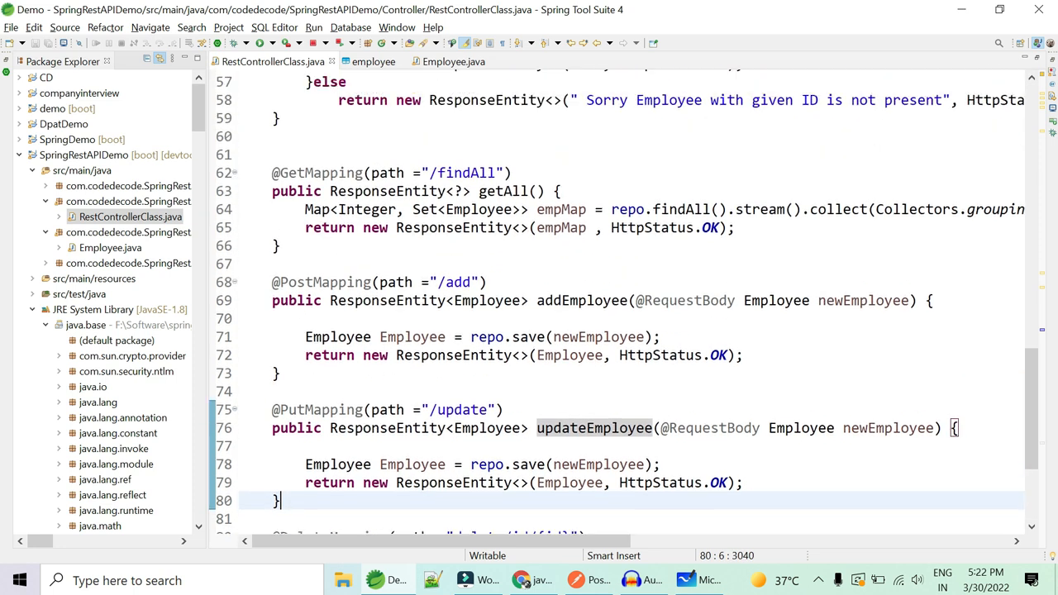
scroll(down, 3)
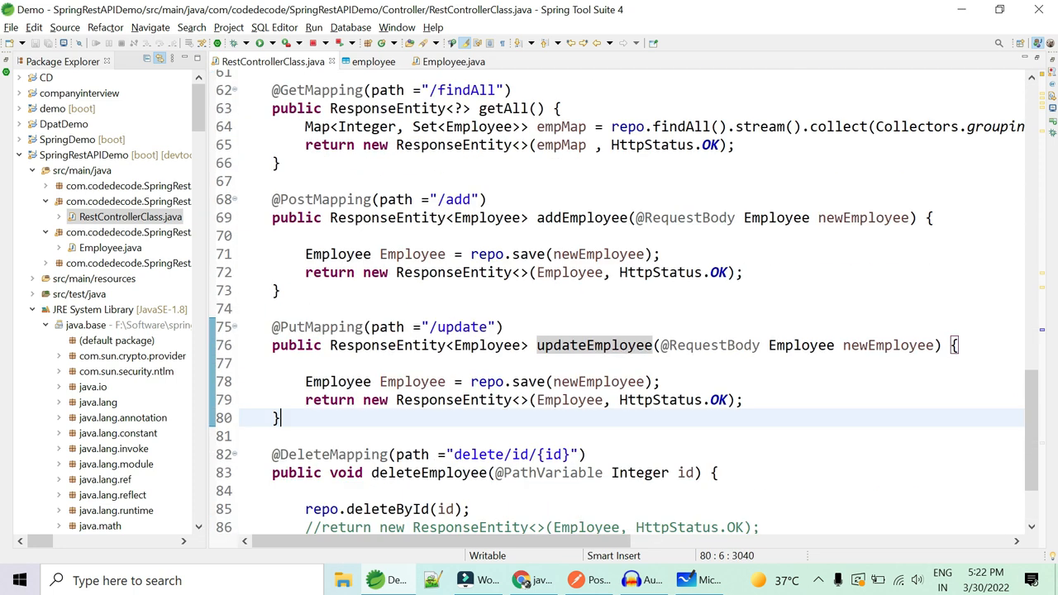
scroll(down, 3)
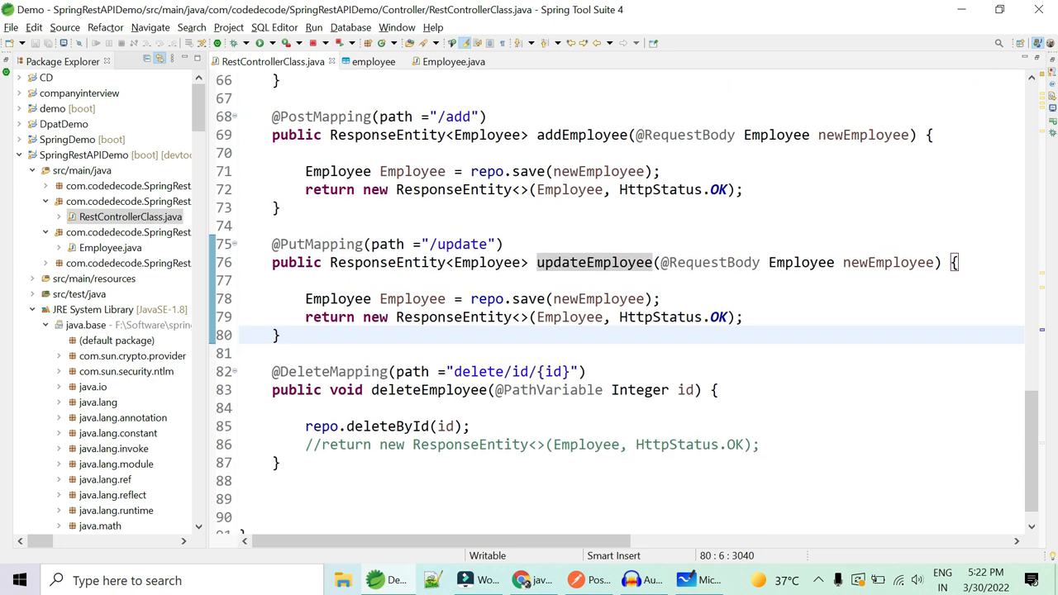
click(282, 334)
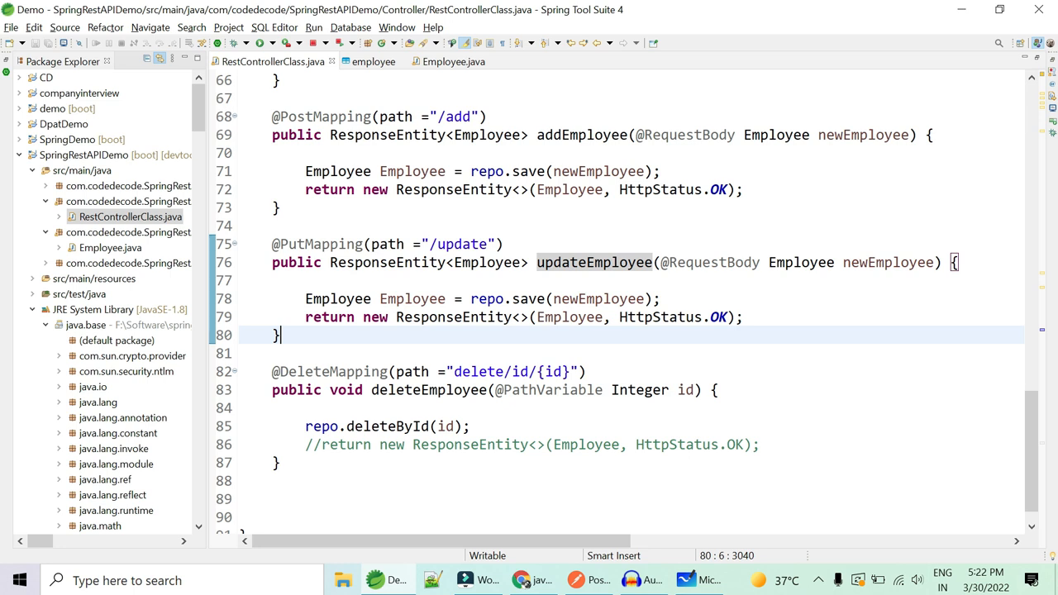
scroll(up, 3)
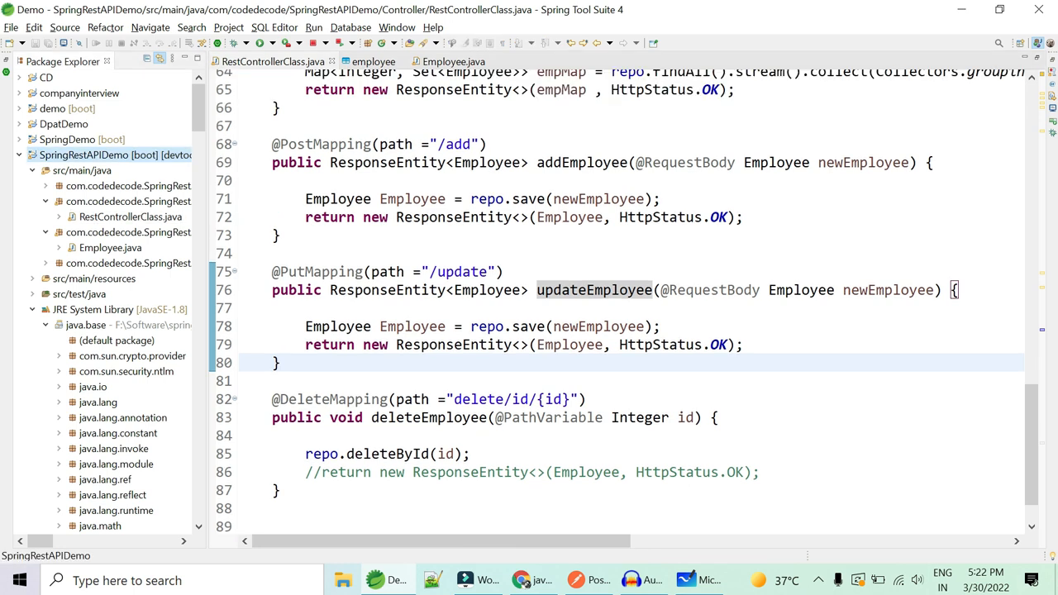
click(282, 362)
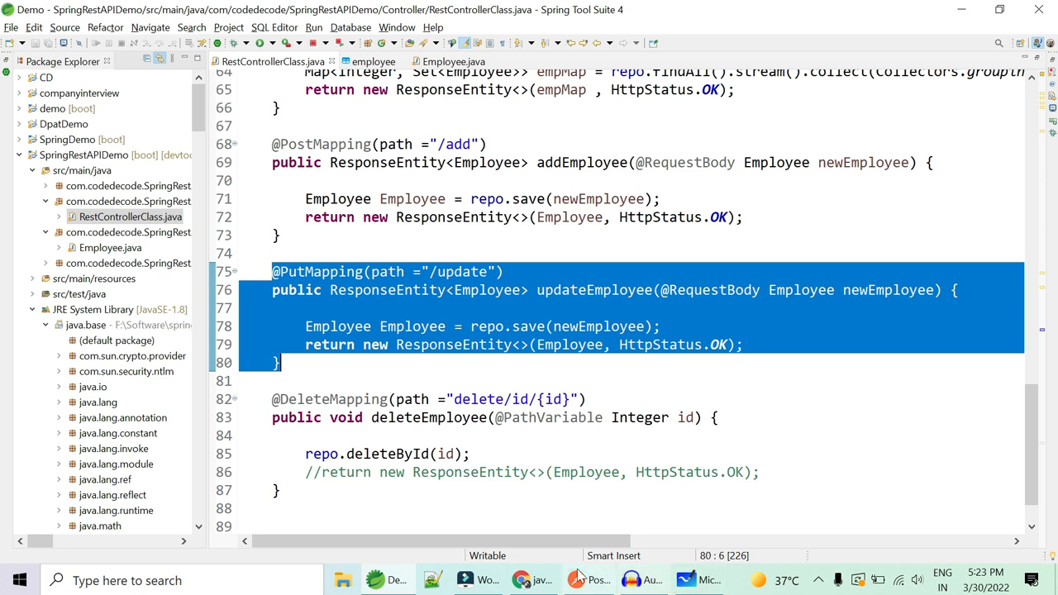
click(589, 579)
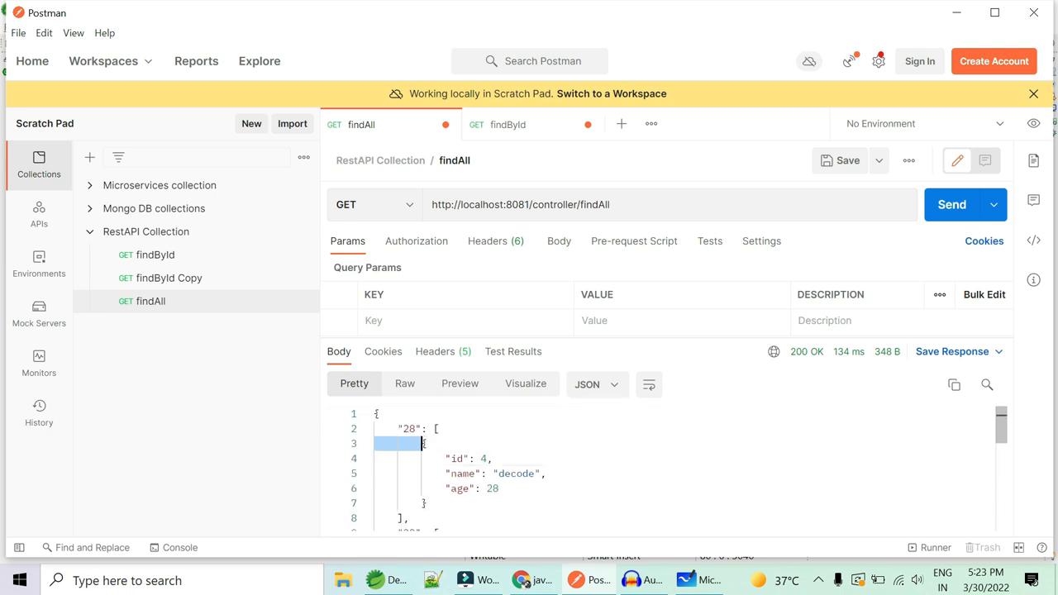
- Bring up the findAll request in Postman's RestAPI Collection with its JSON employee list
scroll(down, 3)
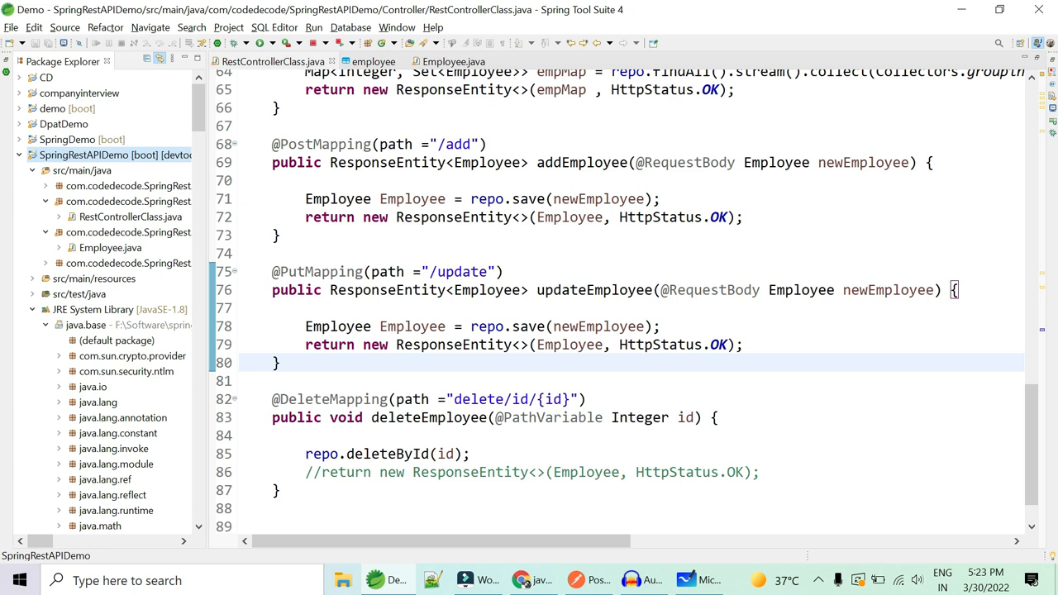
double_click(457, 144)
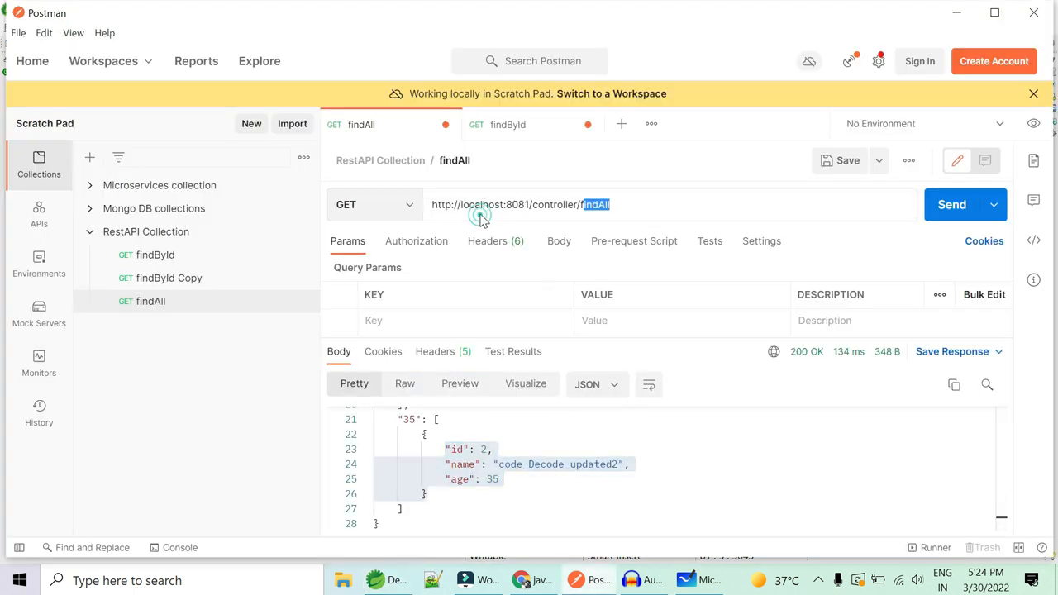
double_click(483, 205)
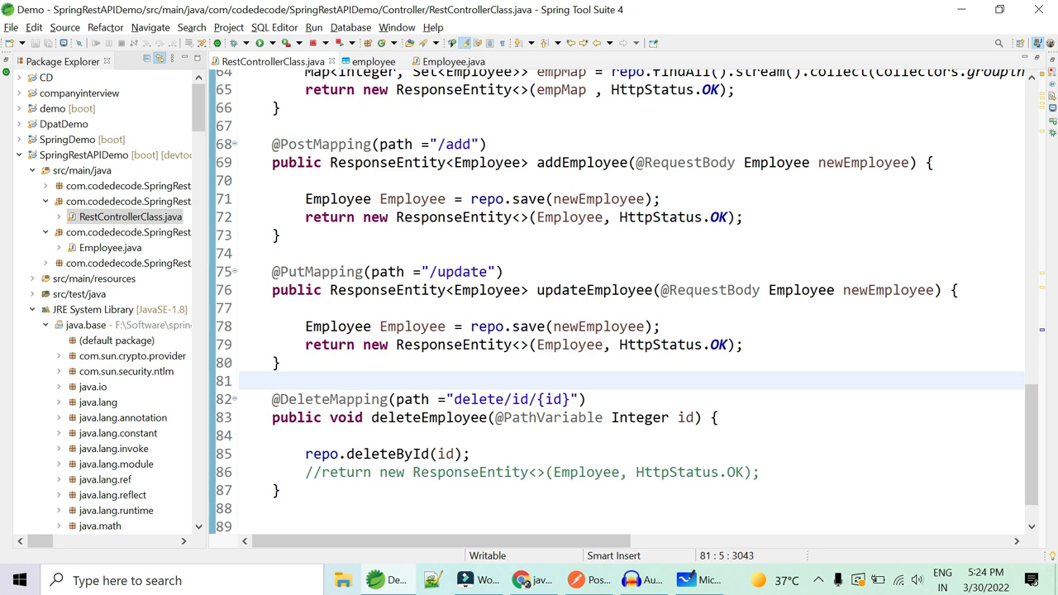
click(273, 380)
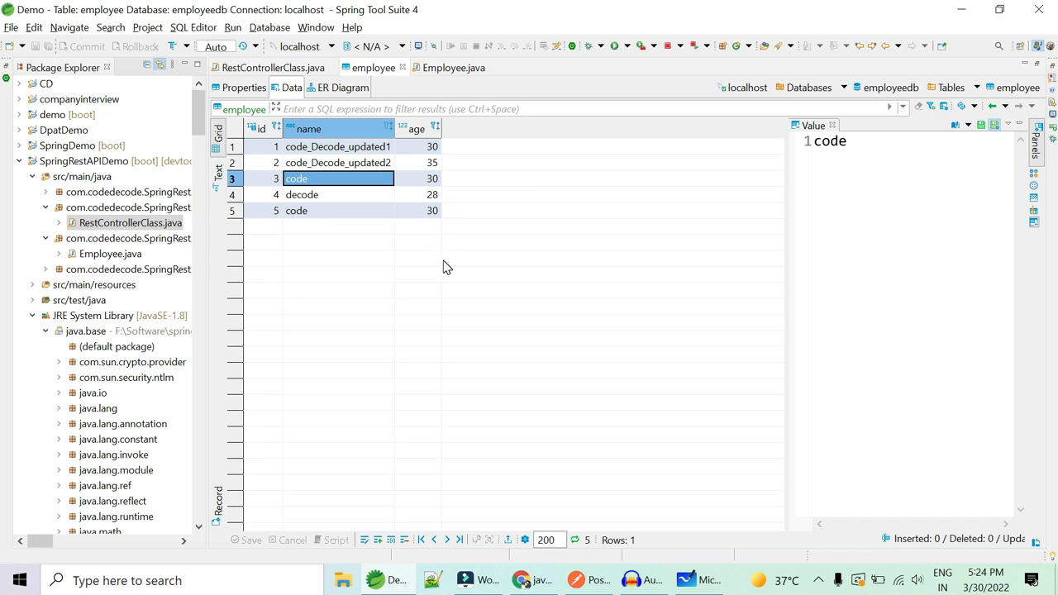
click(589, 579)
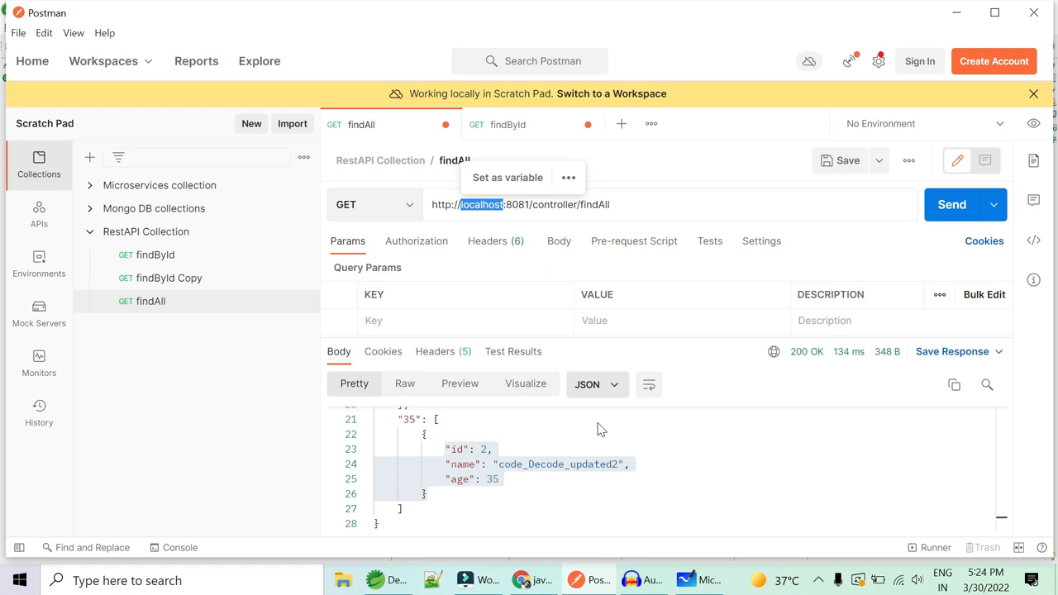
click(602, 430)
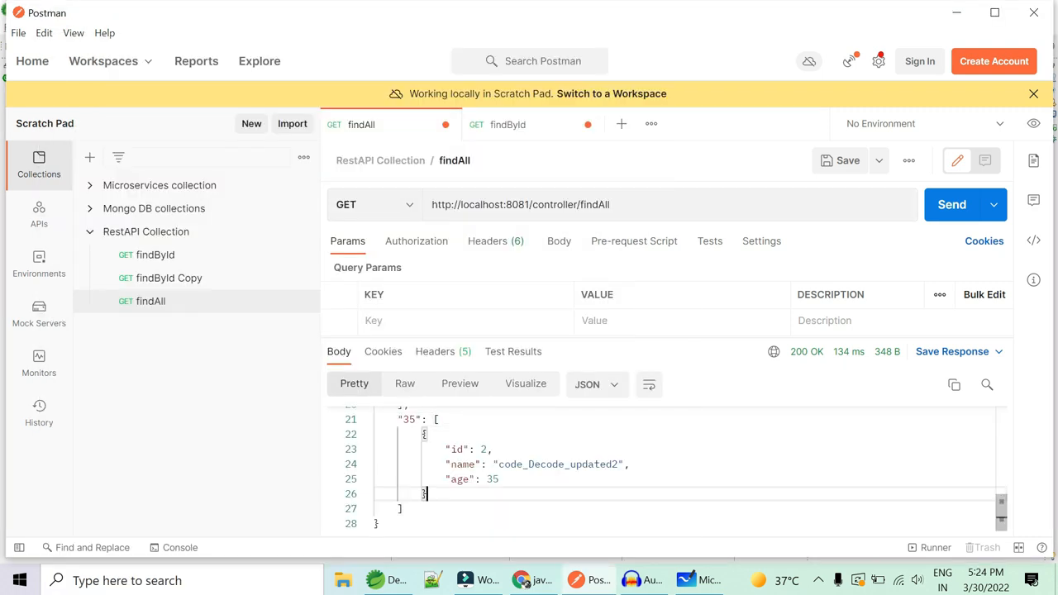
double_click(482, 205)
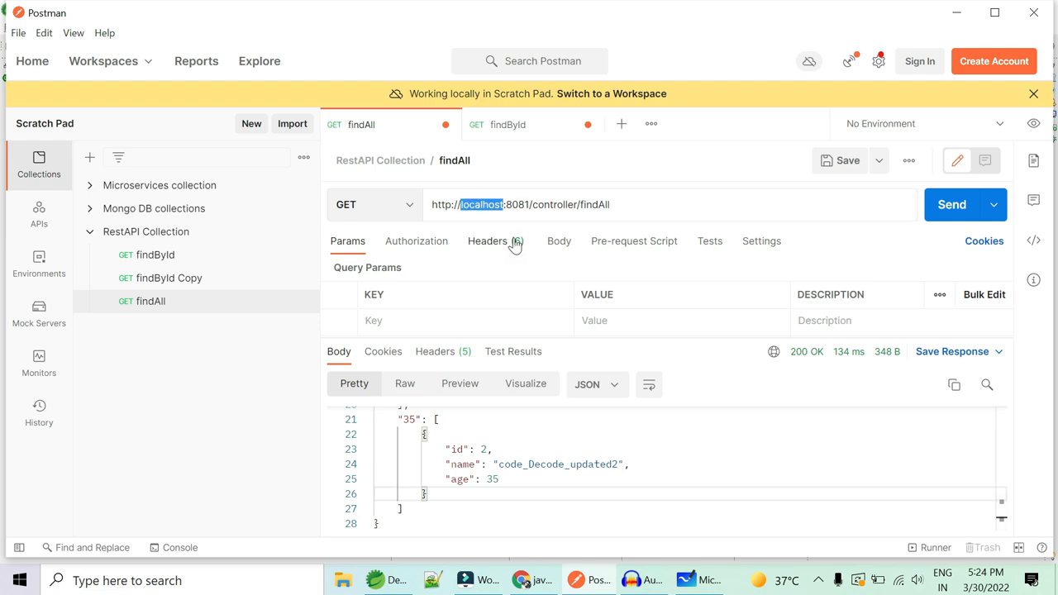
double_click(516, 206)
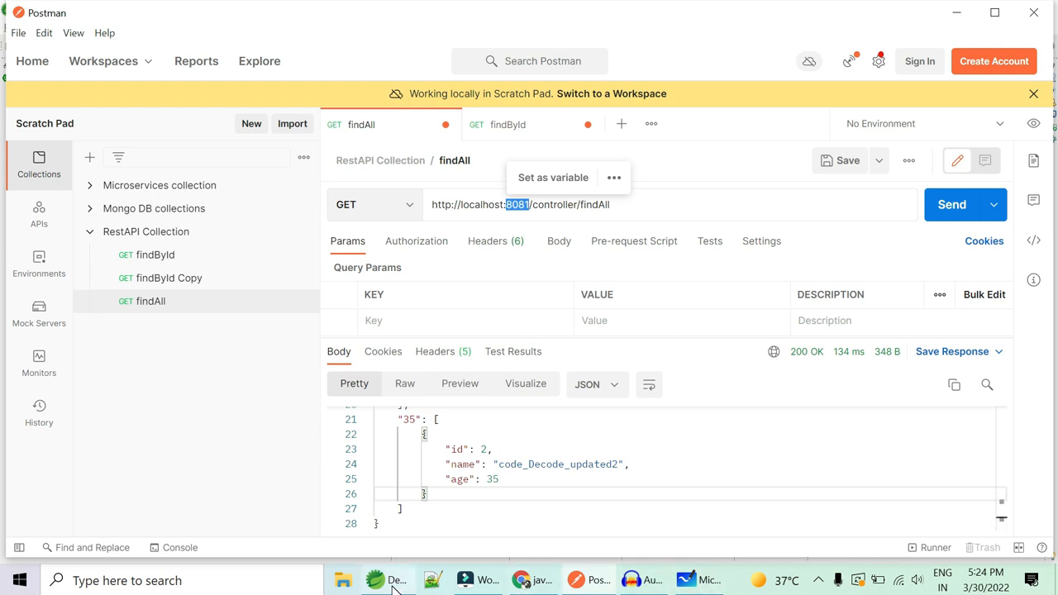
click(387, 579)
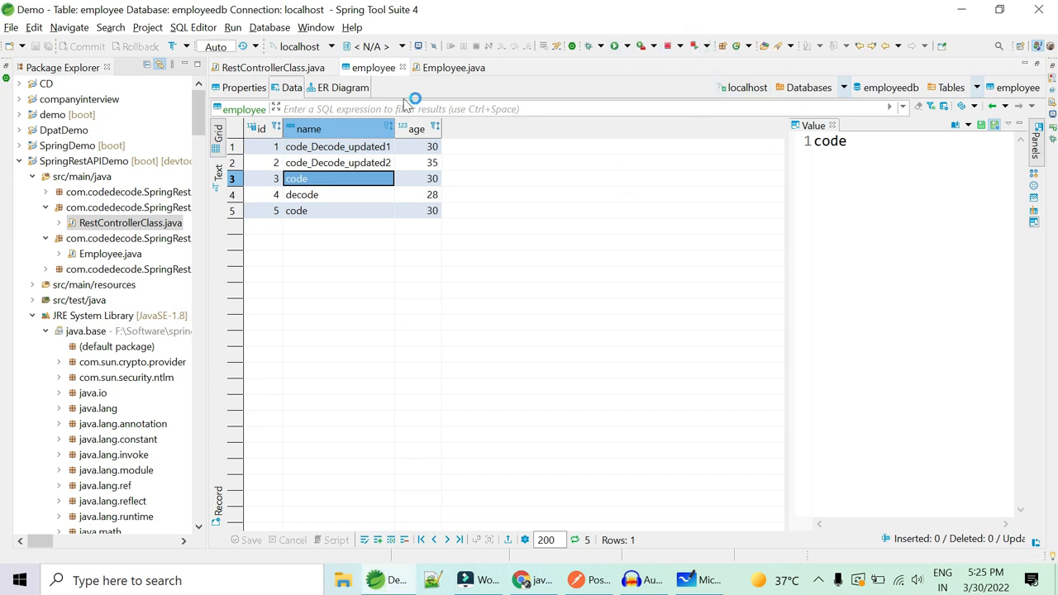
- Return to the RestControllerClass.java editor showing add, update and delete endpoints
click(266, 61)
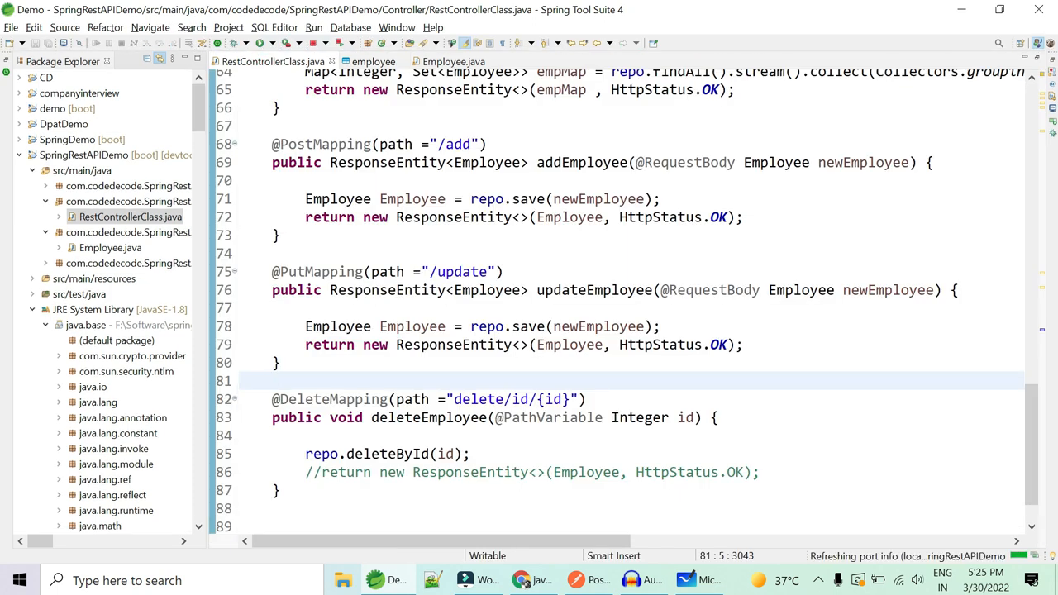
click(278, 380)
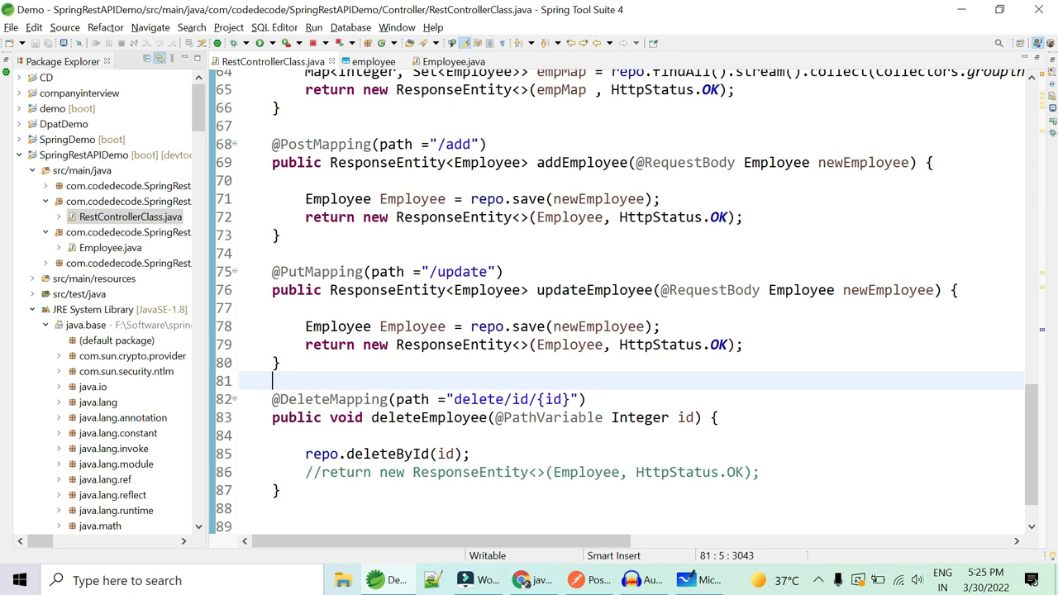
click(504, 271)
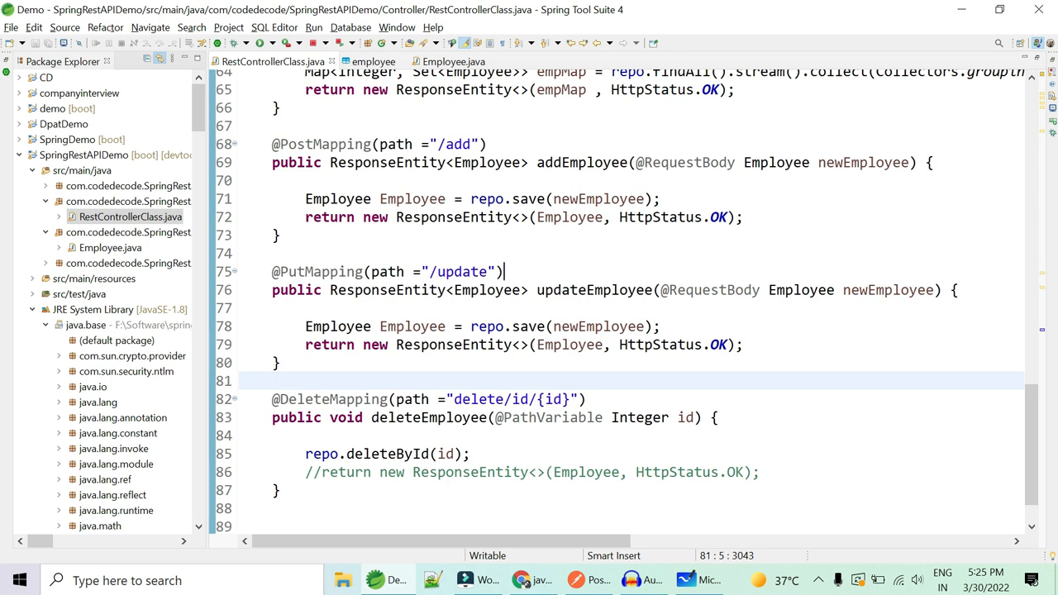
click(367, 271)
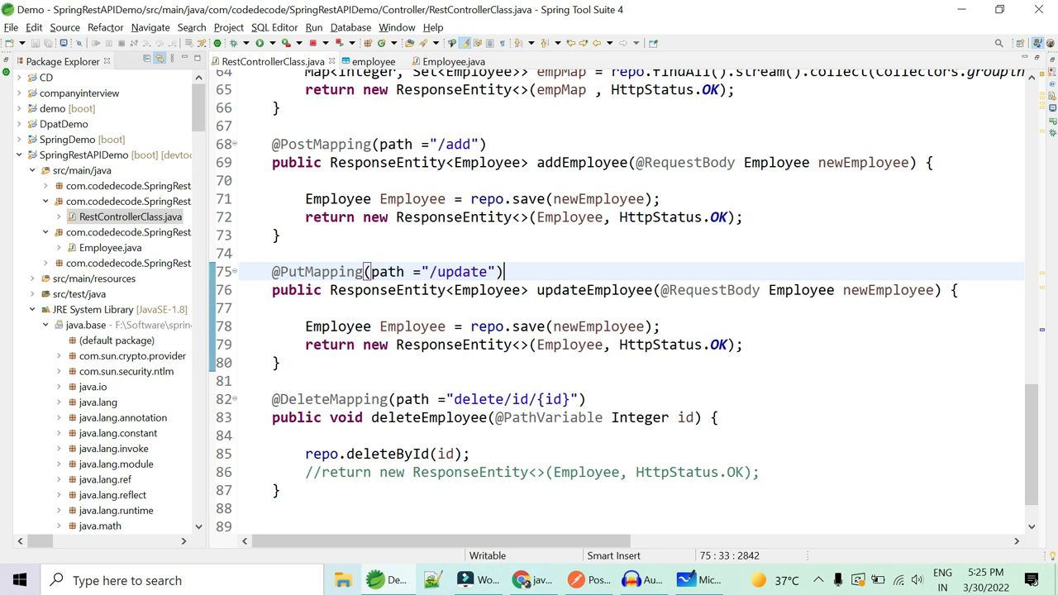
mouse_move(797, 185)
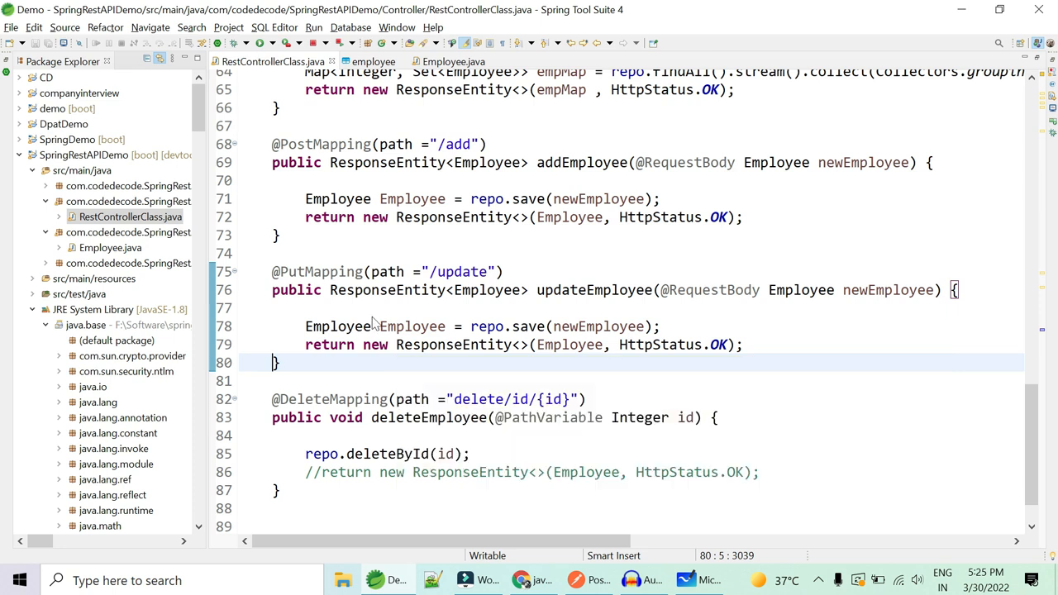
mouse_move(539, 588)
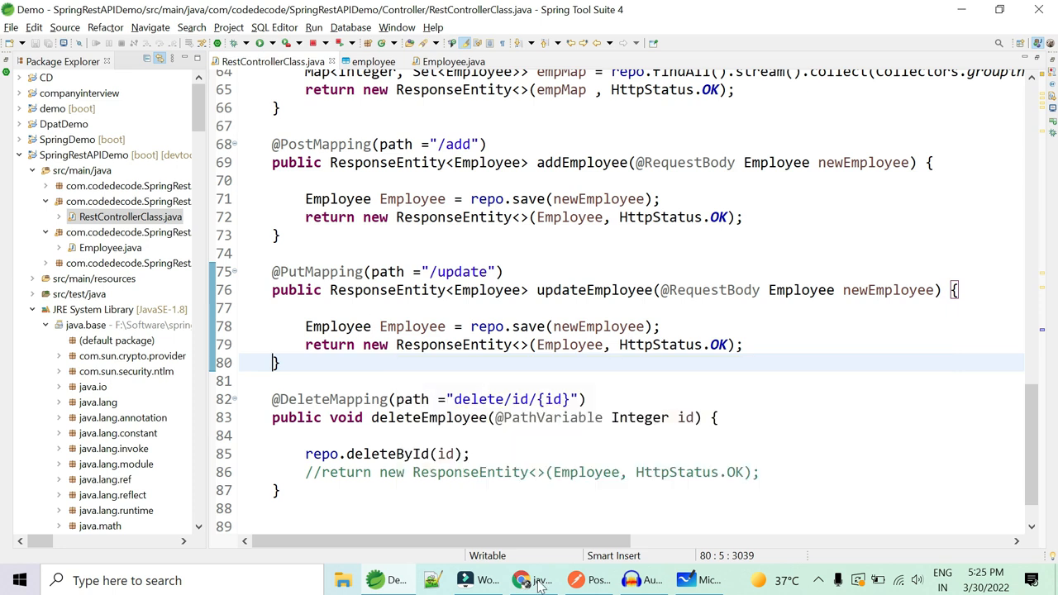
click(576, 579)
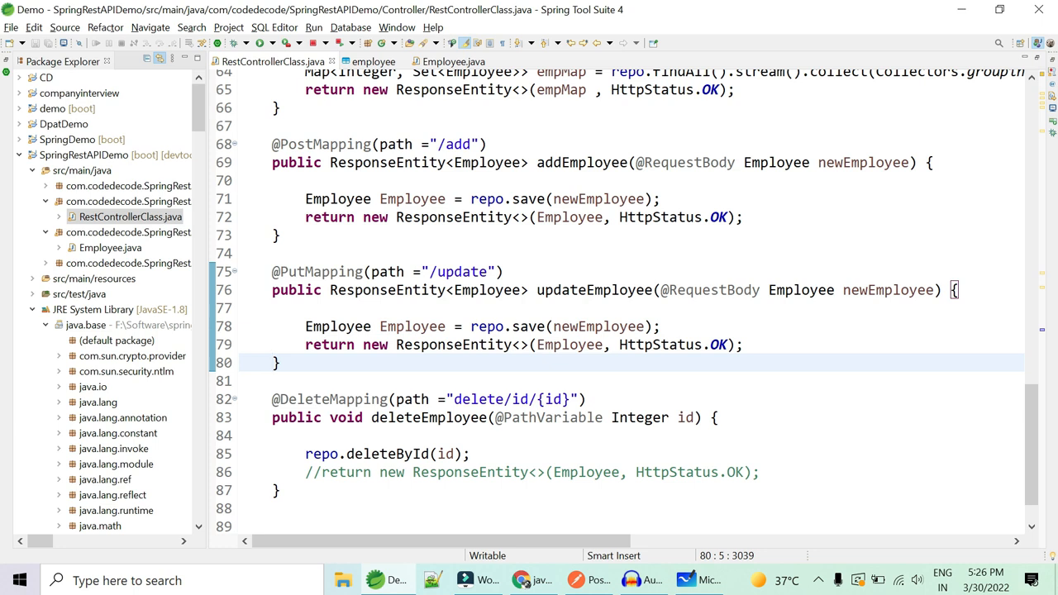
click(274, 362)
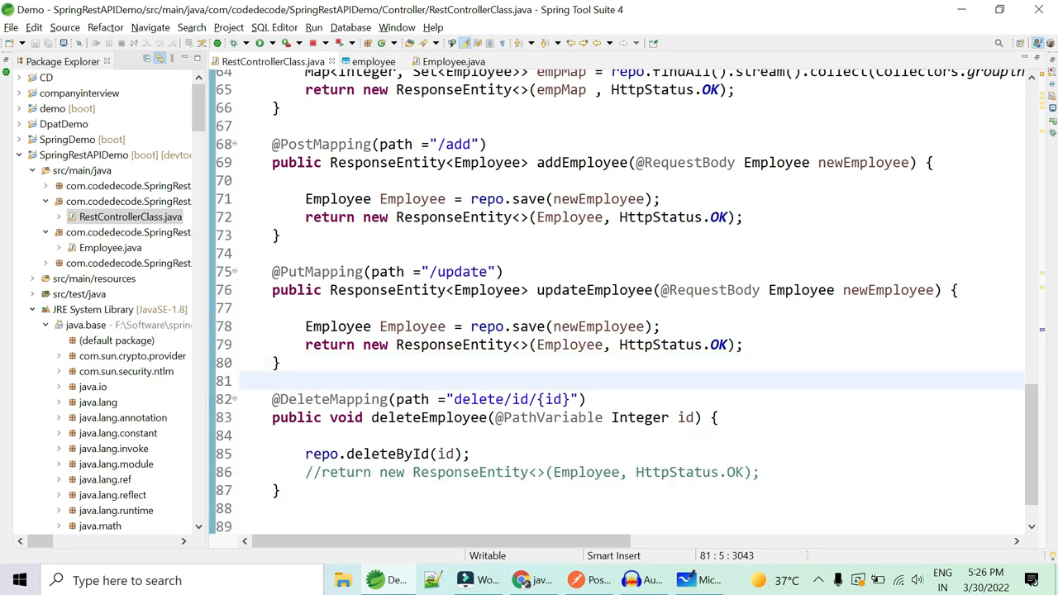
click(274, 381)
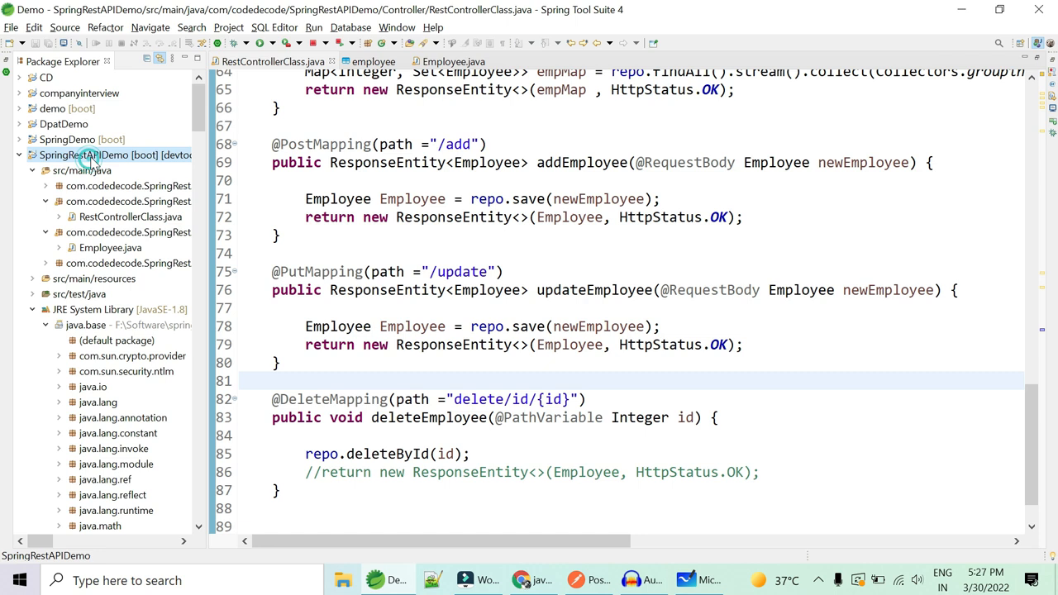
click(89, 156)
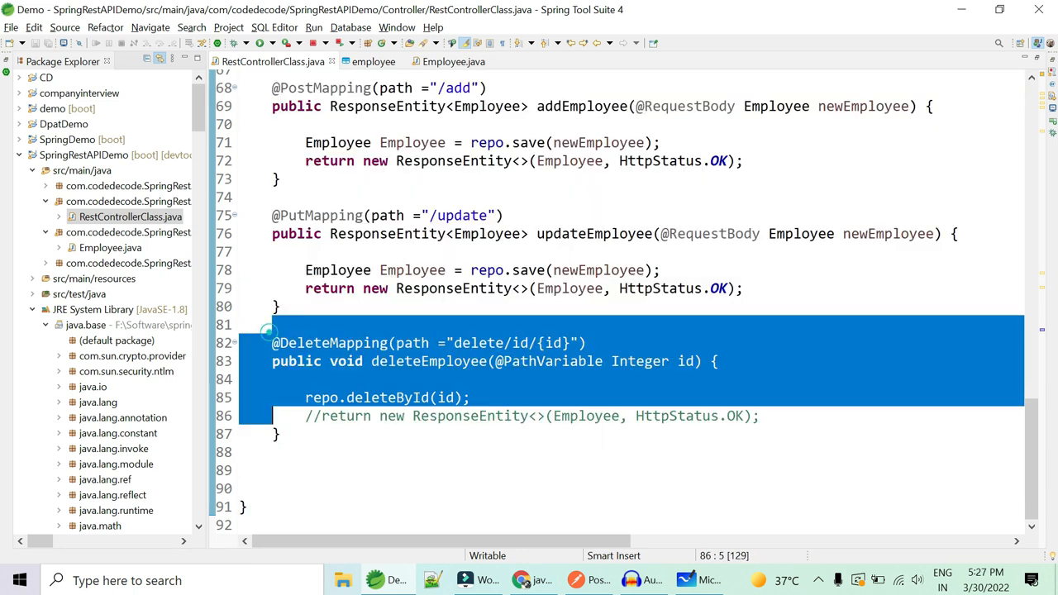
- Bring up the window switcher listing Google Slides, Postman, Audacity, Filmora and Whiteboard
click(350, 26)
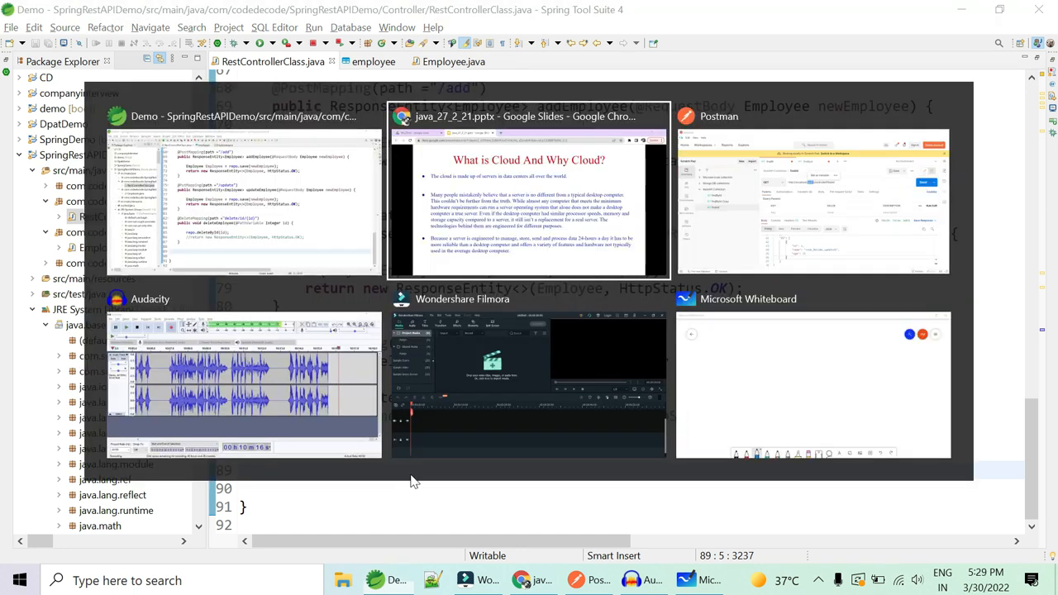
- Switch to the cloud lecture slides and advance to the 'What is a server' slide
click(529, 195)
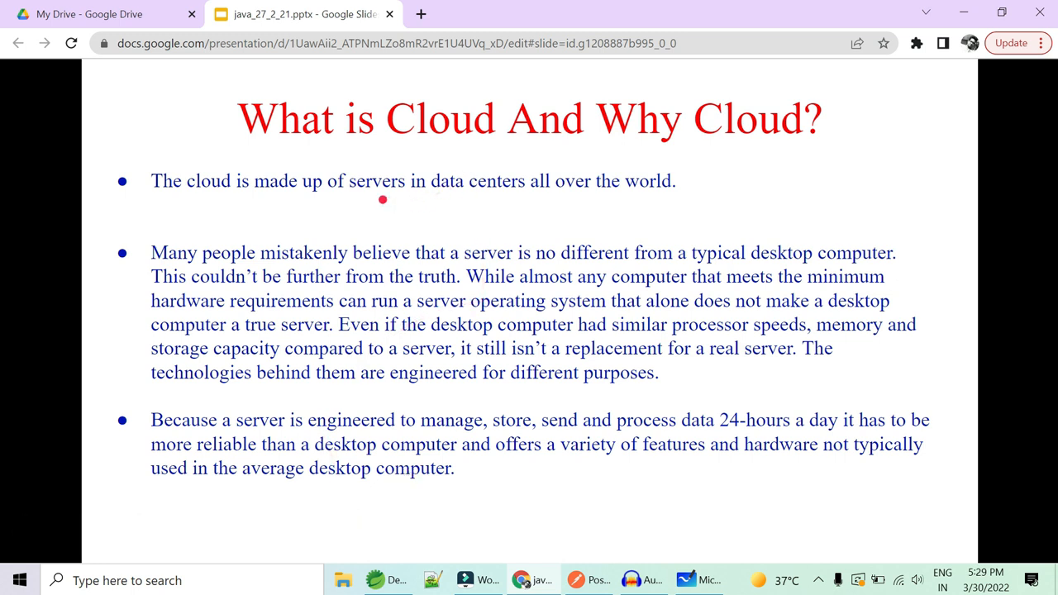
mouse_move(510, 263)
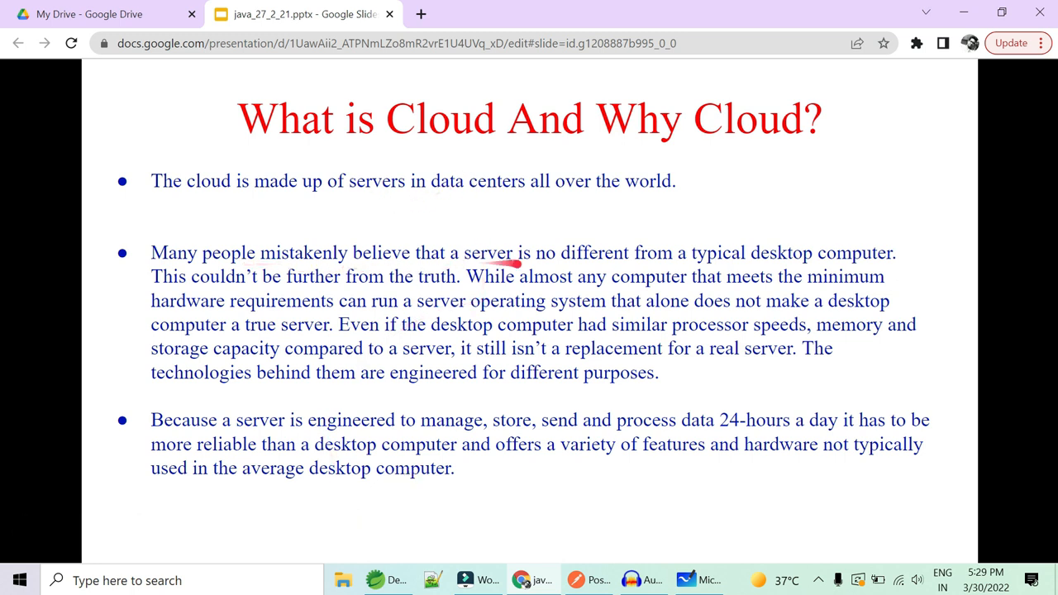
mouse_move(794, 263)
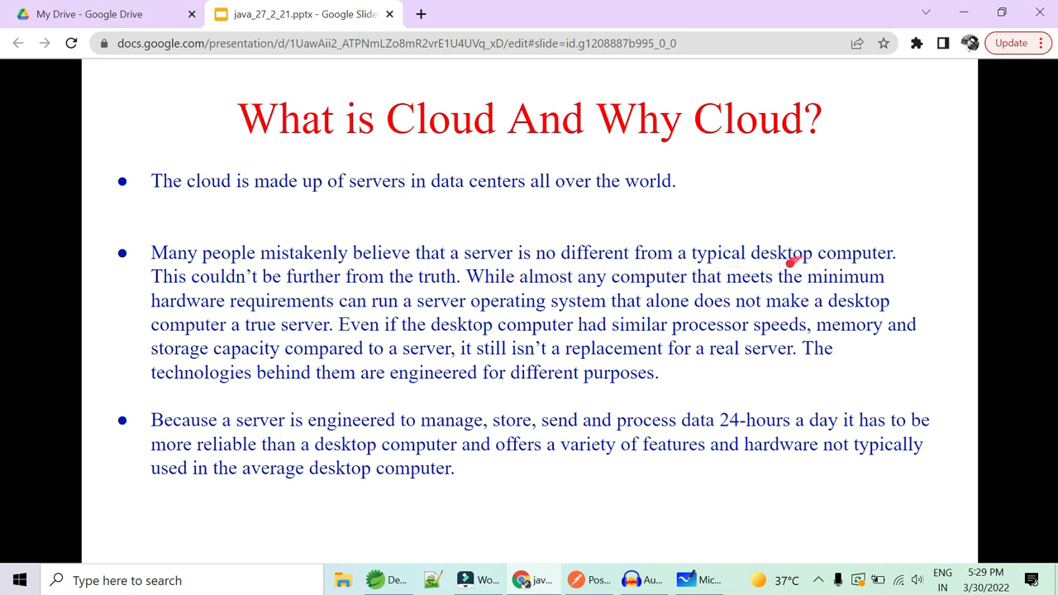
mouse_move(488, 288)
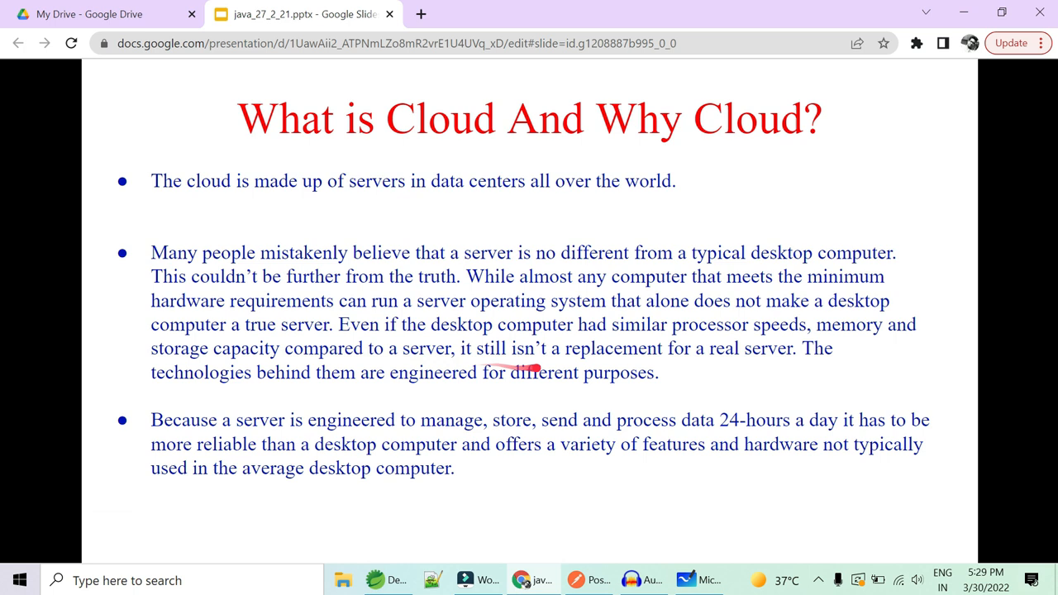
mouse_move(777, 367)
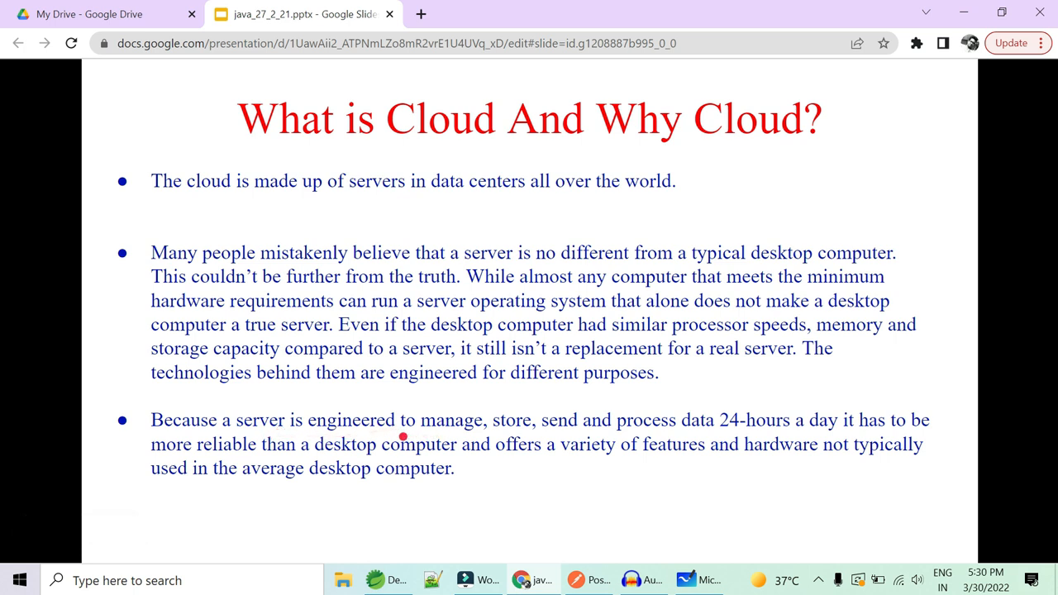
mouse_move(658, 427)
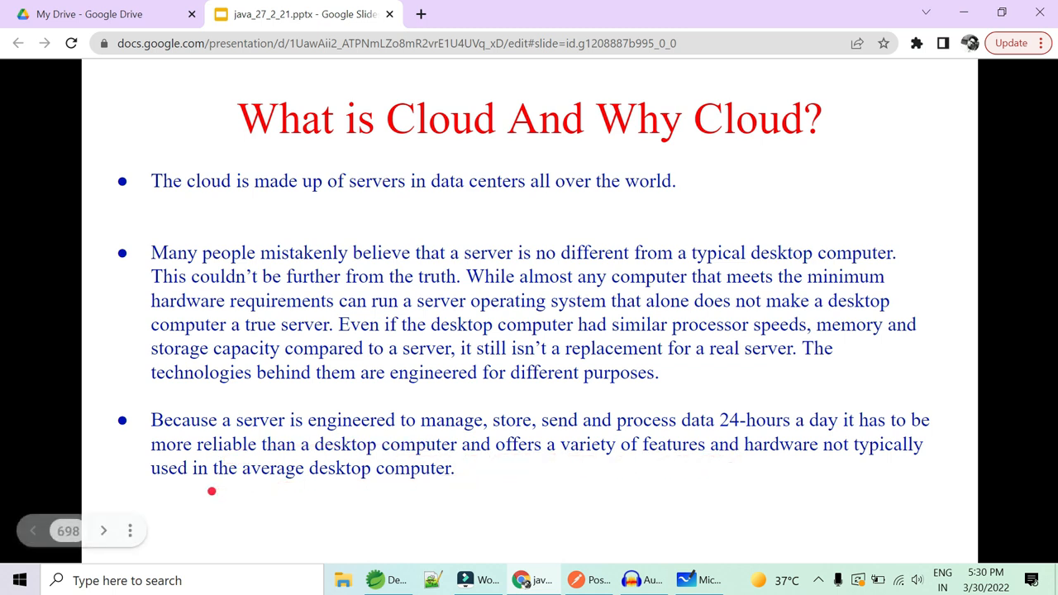
drag(211, 489, 499, 477)
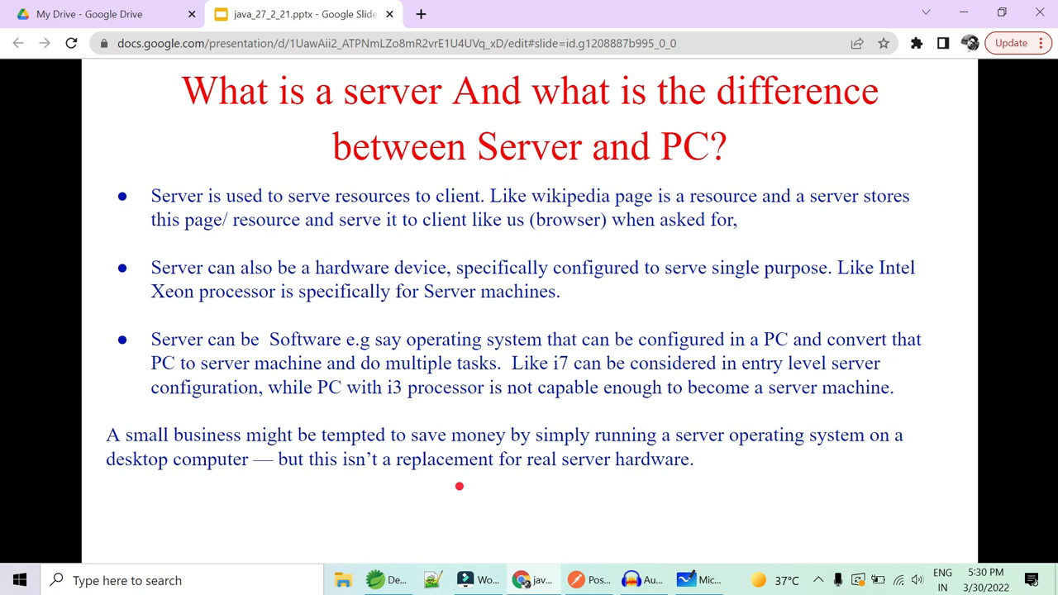
- Leave the presentation and return to Spring Tool Suite's RestControllerClass.java
drag(459, 487, 405, 394)
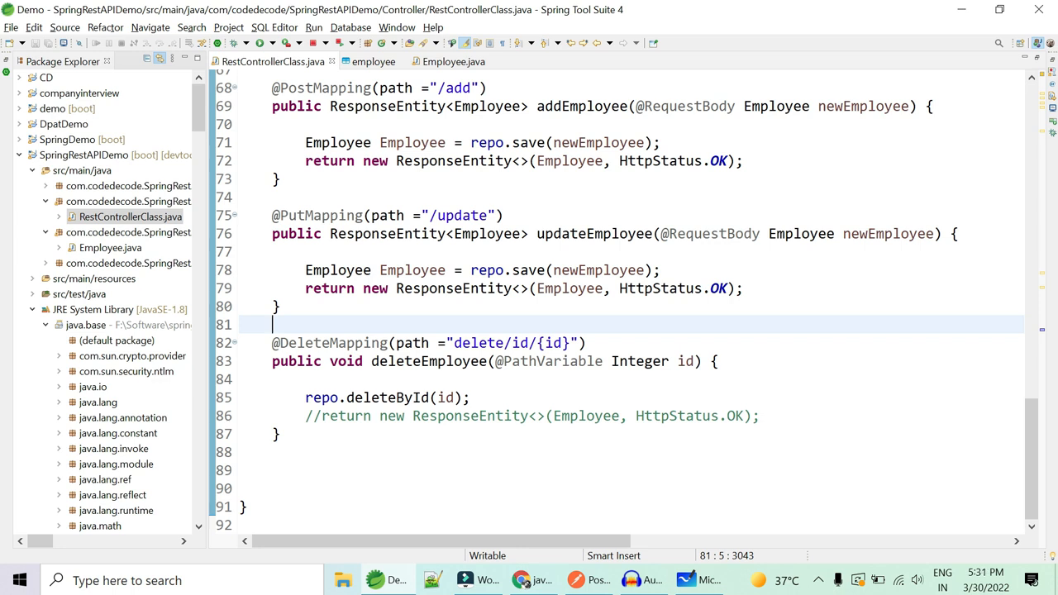
- Switch to the Chrome window with the Cloud Wikipedia article
click(521, 578)
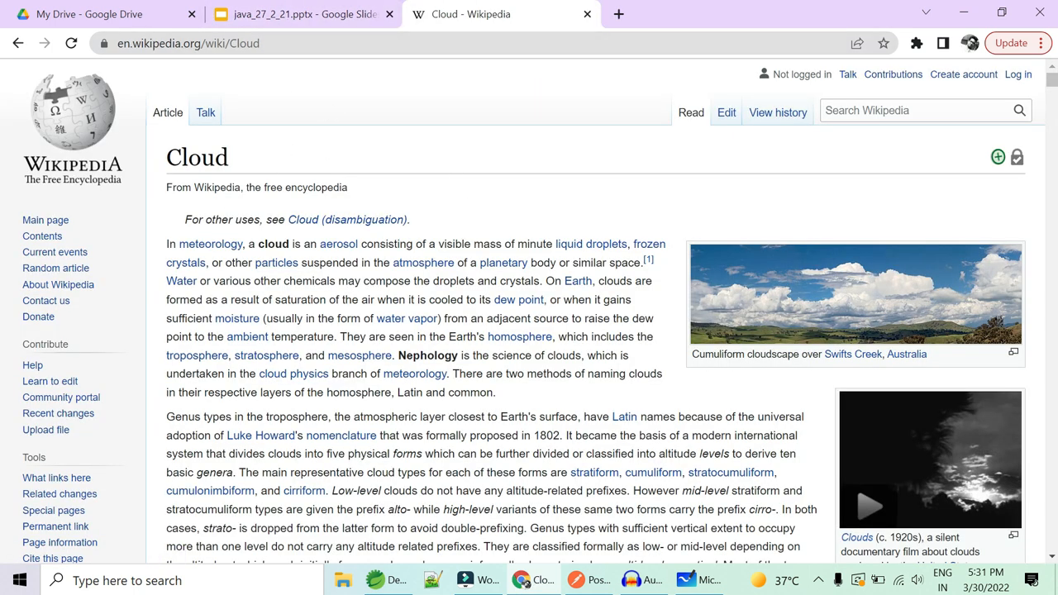
- Highlight the classification passage in the Cloud article, then return to Spring Tool Suite
drag(459, 453, 604, 453)
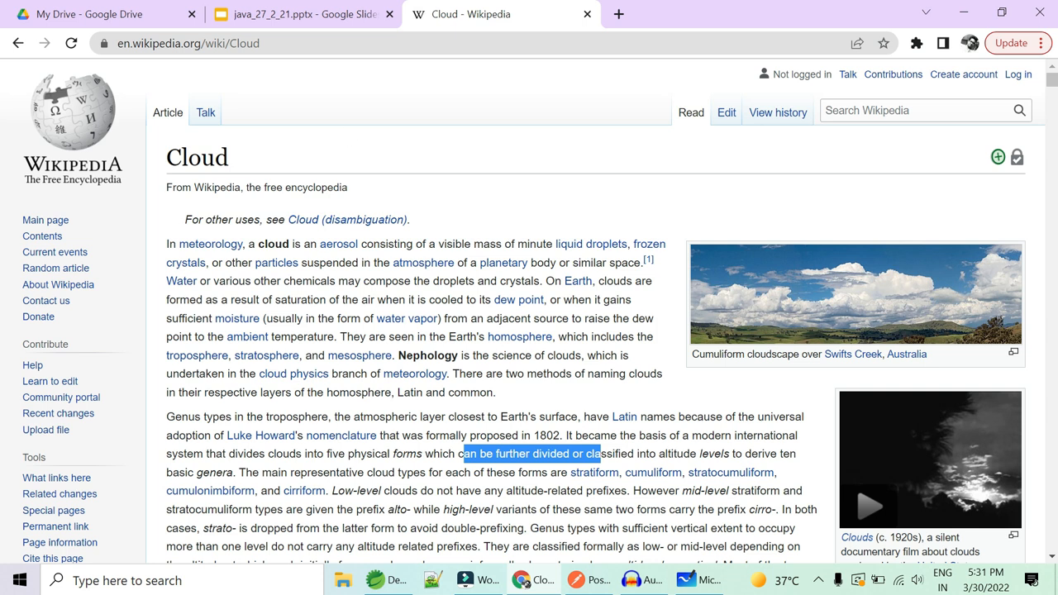
mouse_move(629, 425)
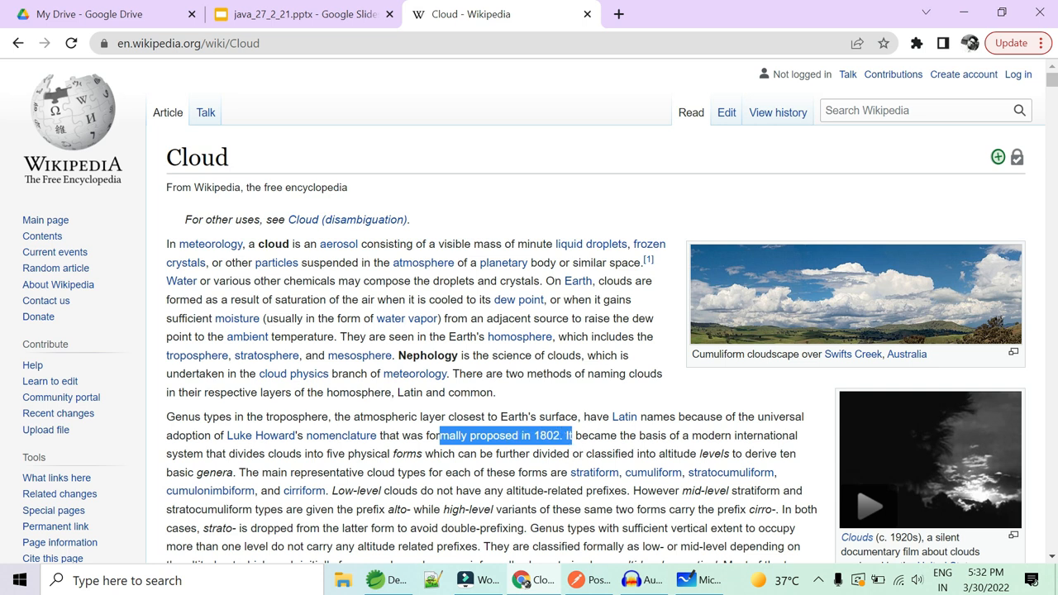
click(387, 579)
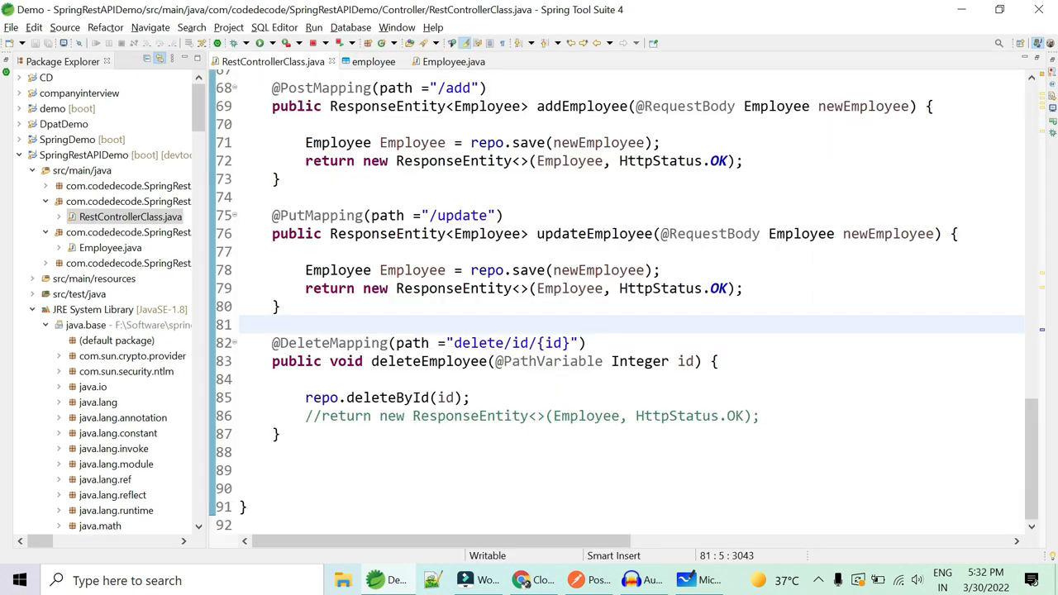
- Return to the Google Slides 'Server vs PC' slide from Spring Tool Suite
click(275, 324)
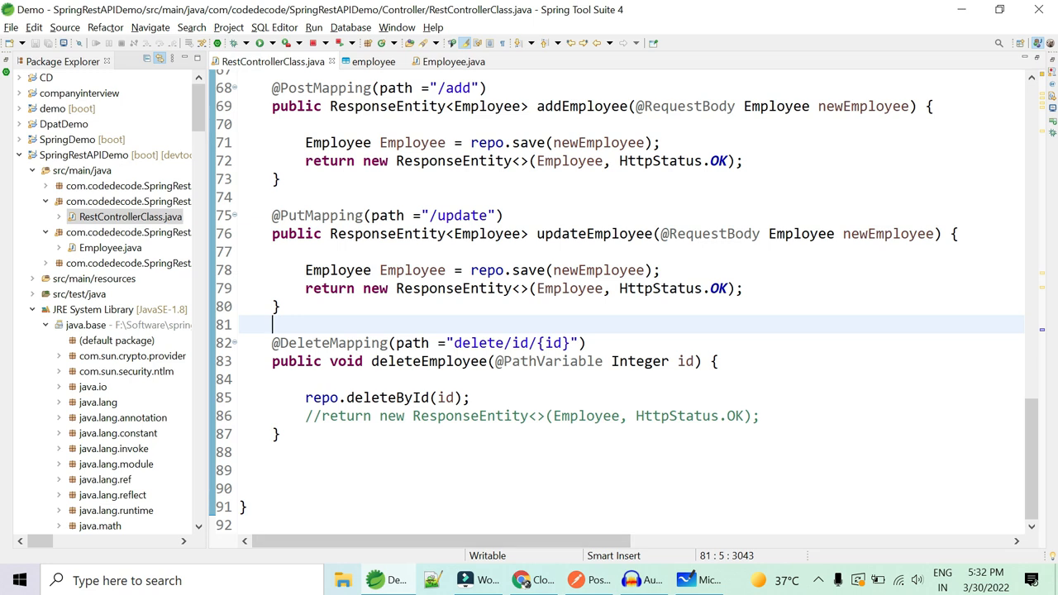
click(519, 579)
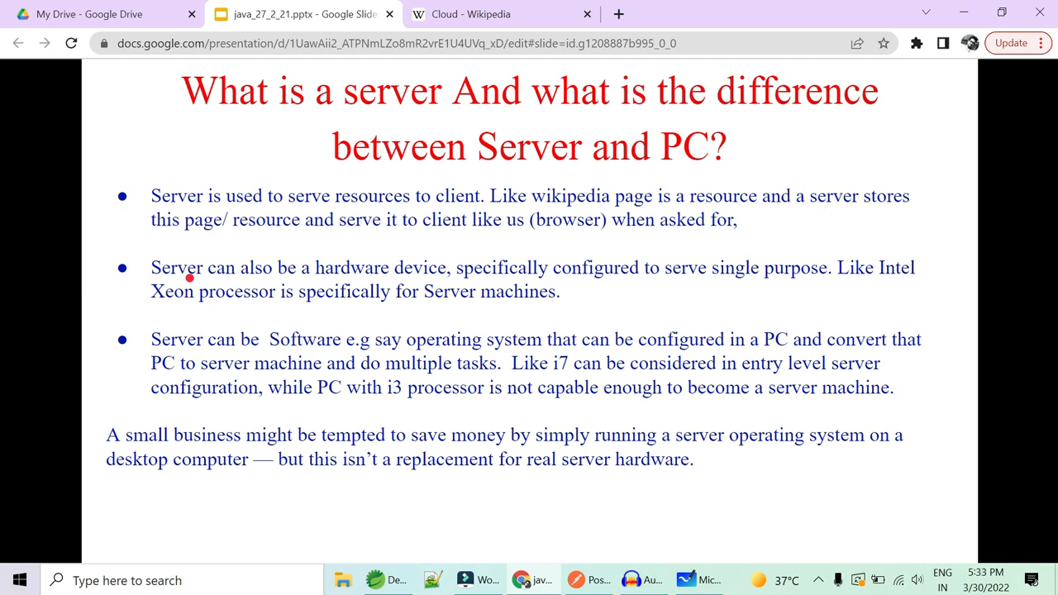
drag(189, 288, 513, 321)
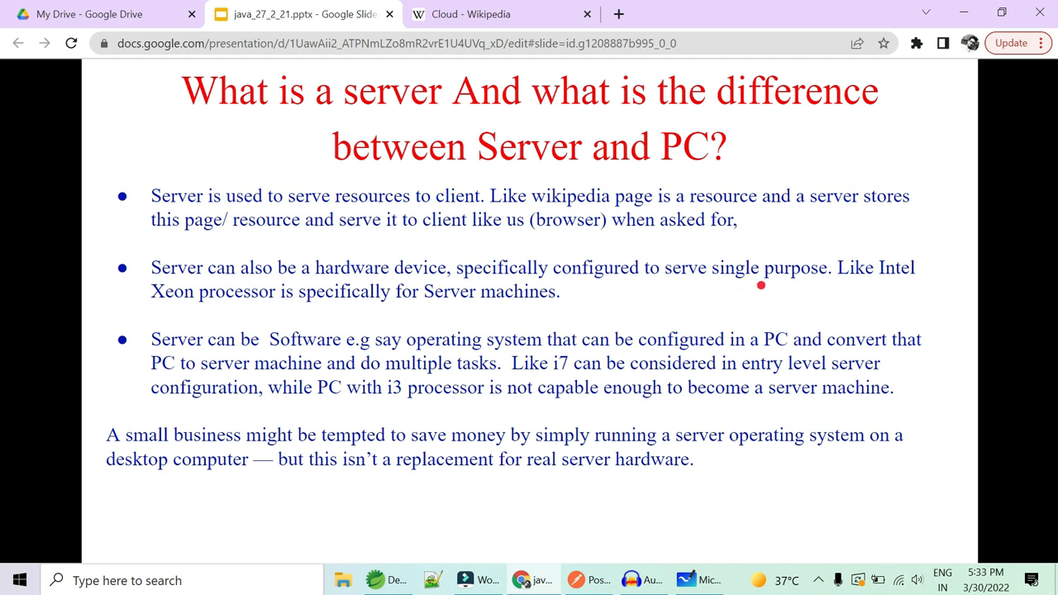
mouse_move(880, 258)
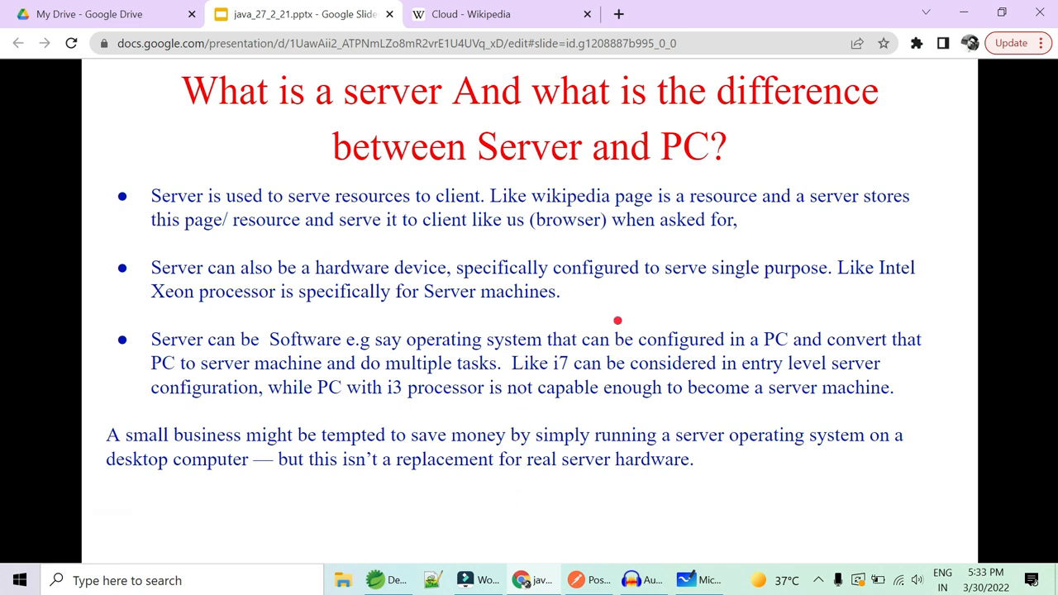
mouse_move(248, 307)
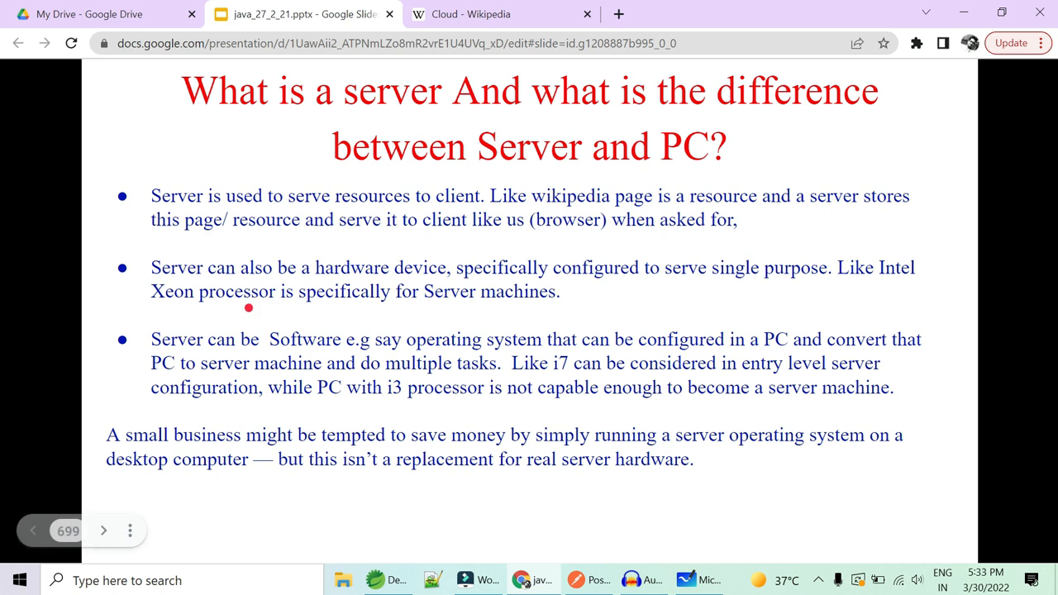
mouse_move(148, 305)
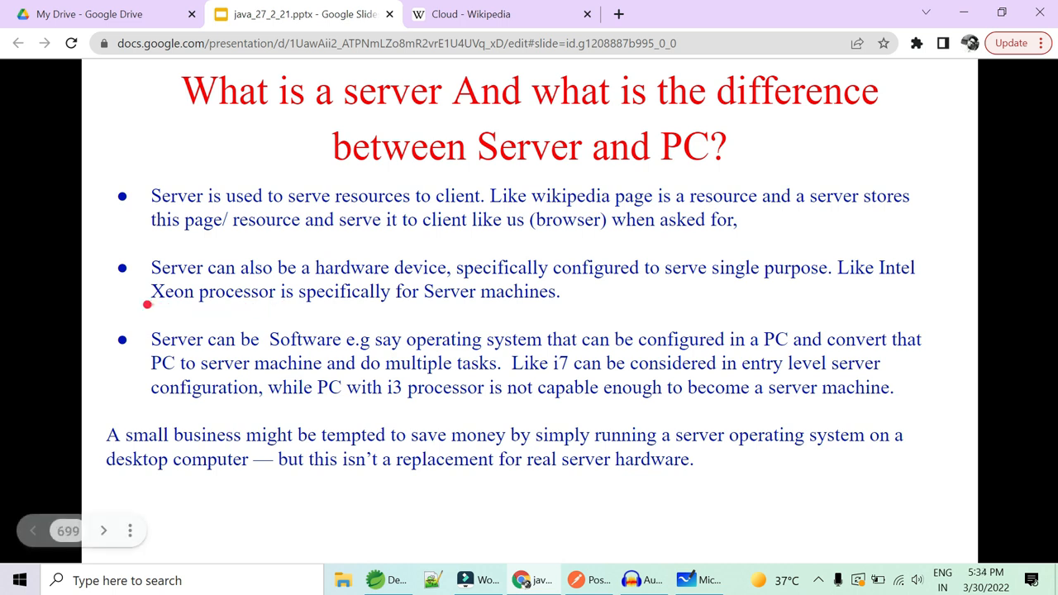
drag(149, 304, 301, 329)
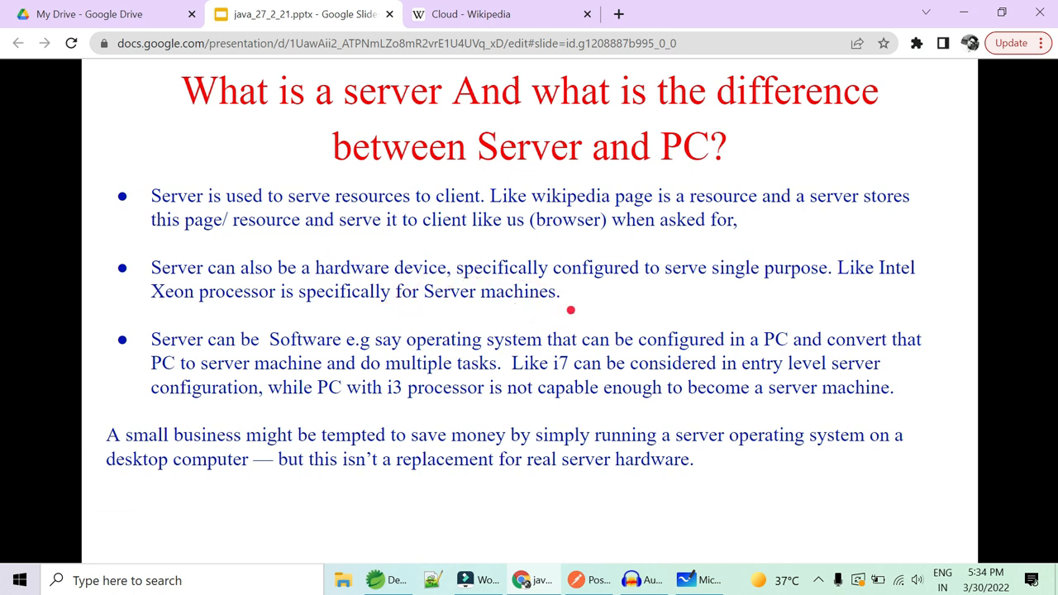
mouse_move(258, 305)
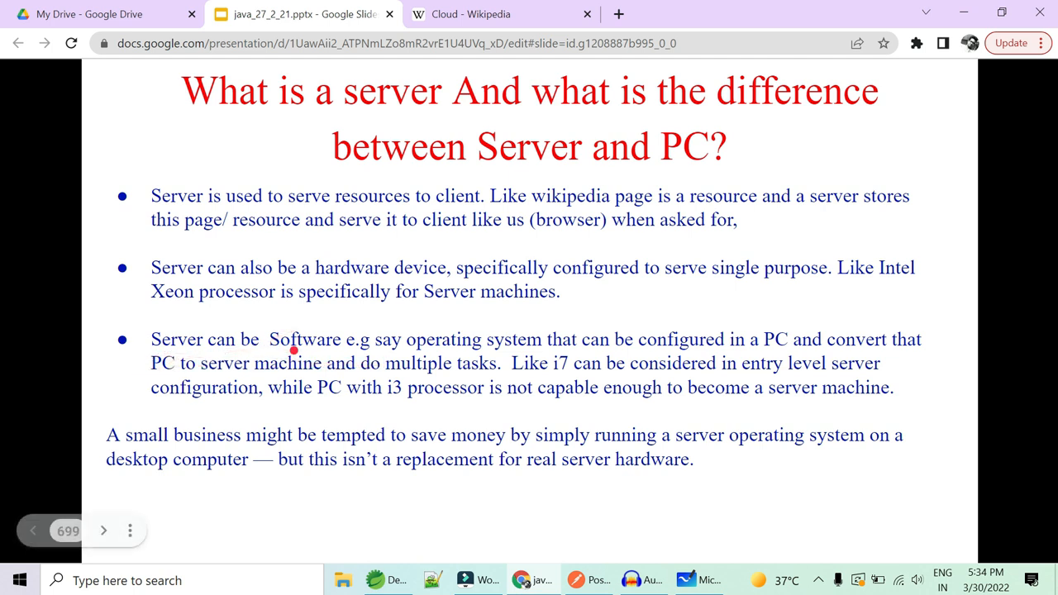
mouse_move(430, 354)
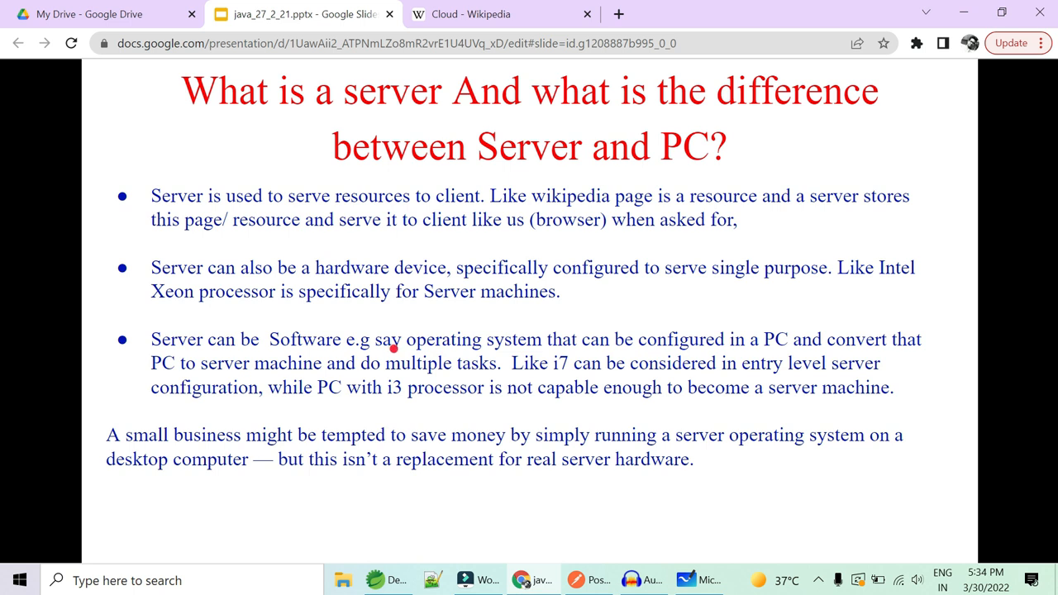
mouse_move(563, 354)
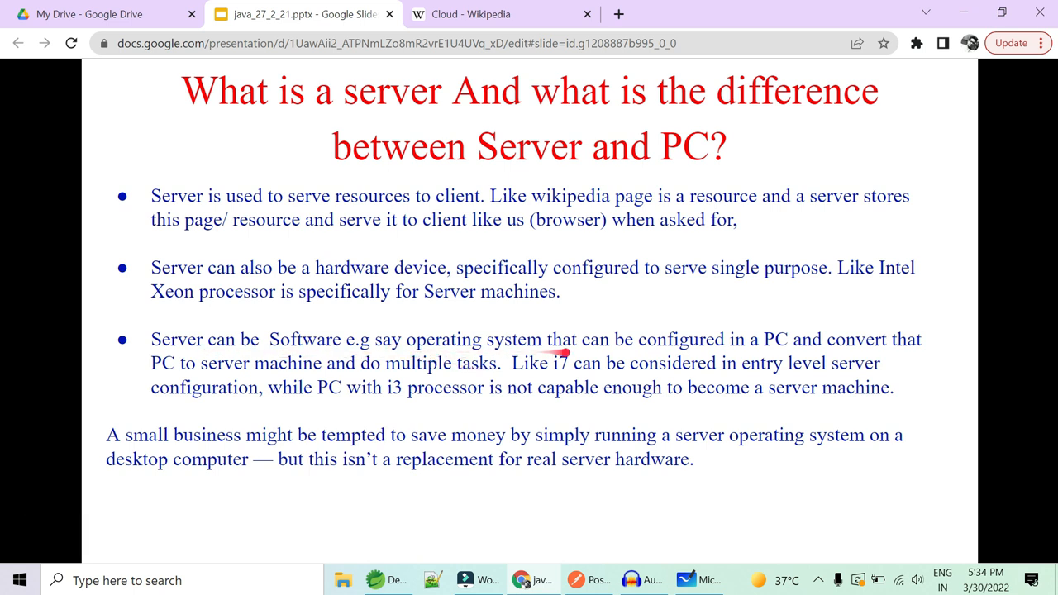
mouse_move(814, 355)
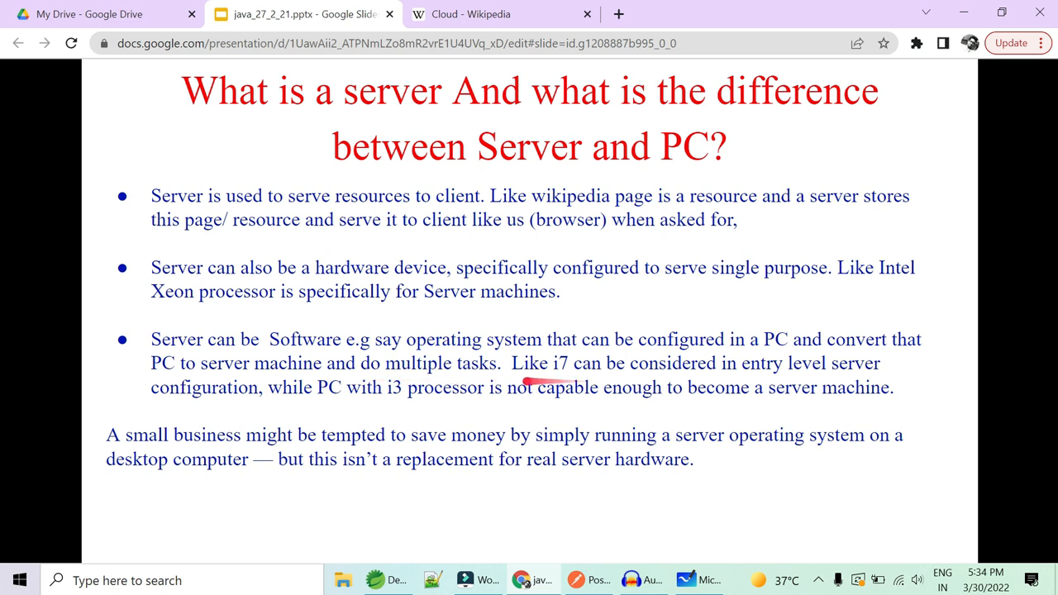
mouse_move(777, 372)
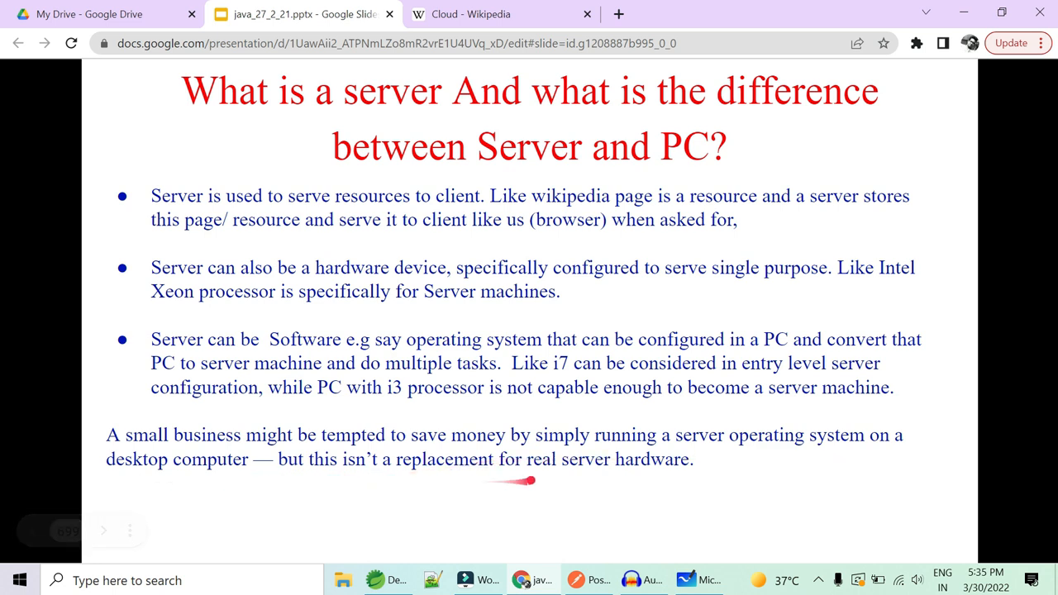
mouse_move(530, 479)
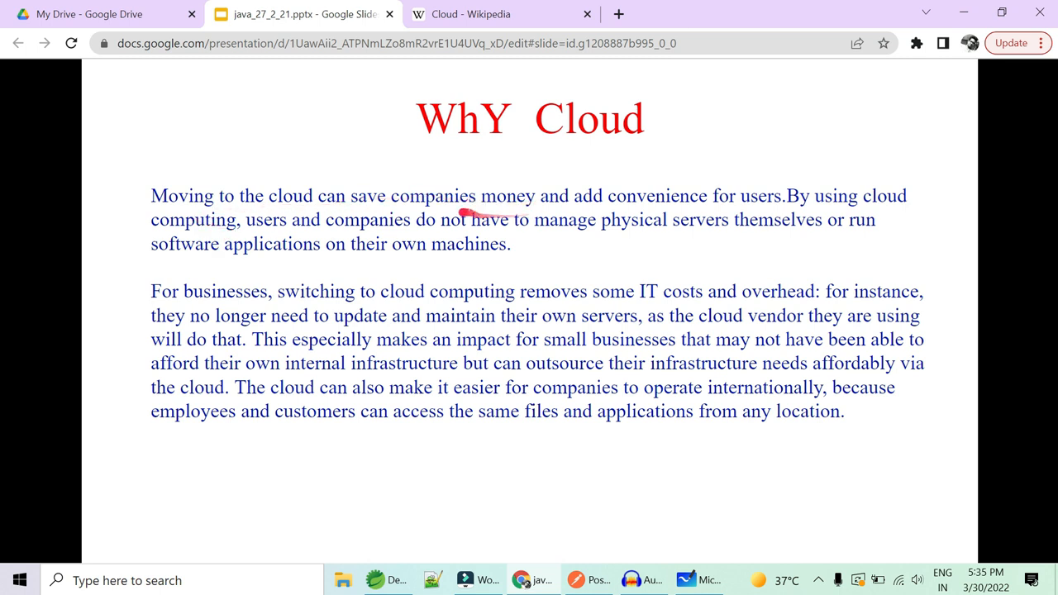
mouse_move(817, 218)
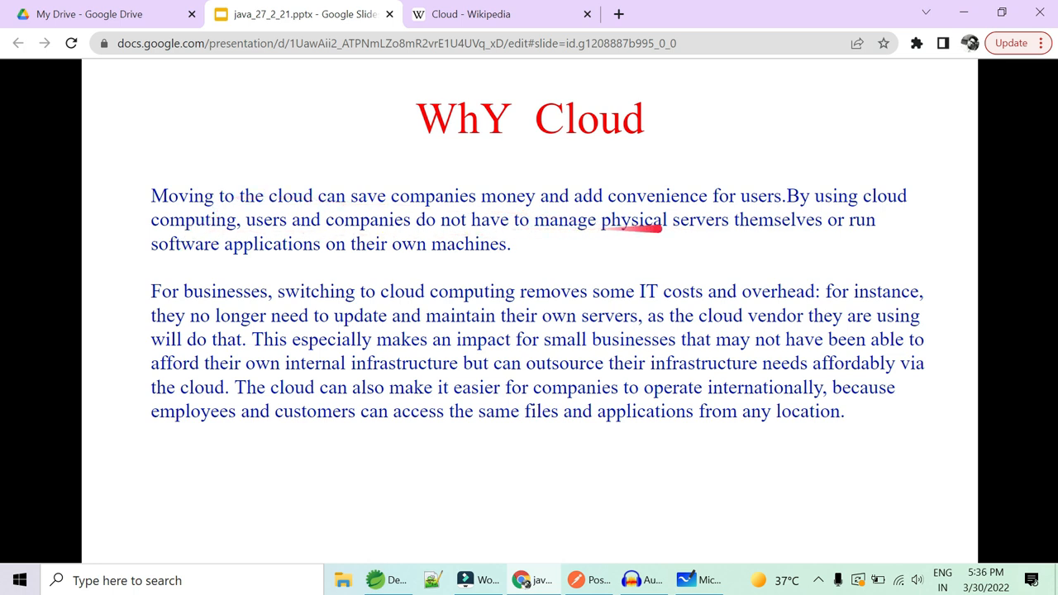
mouse_move(809, 233)
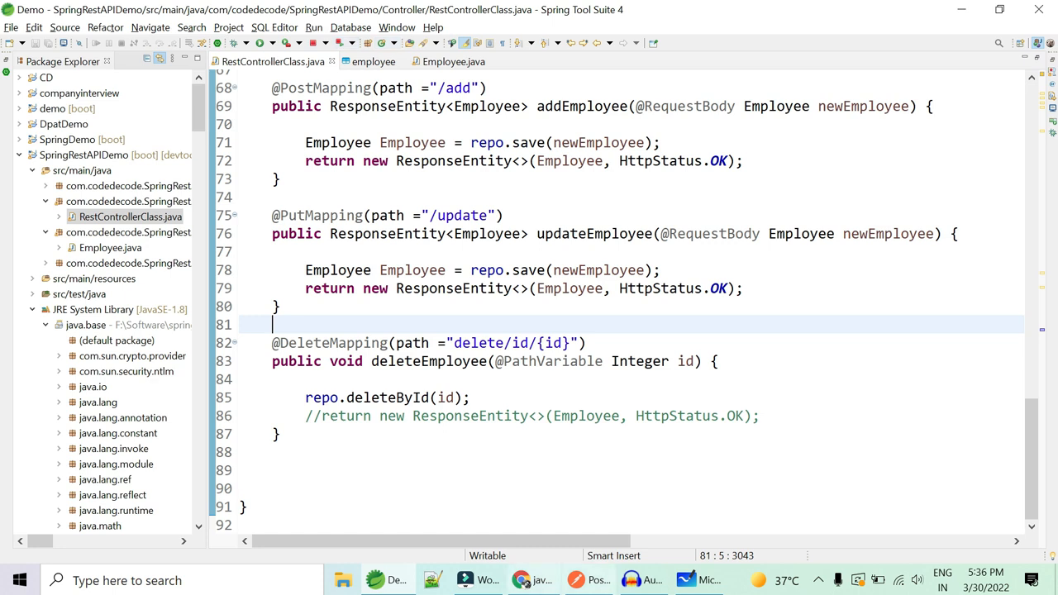
- Bring up the window switcher listing Postman, Google Slides, Audacity, Filmora and Whiteboard
click(587, 579)
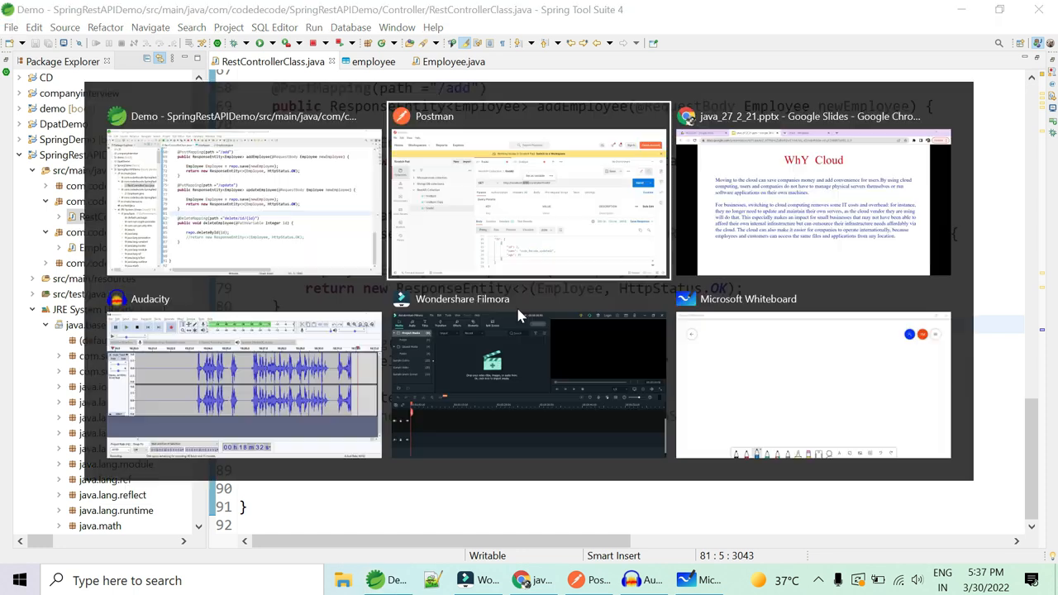
- Bring Google Slides back to the front to present the 'WhY Cloud' slide
click(813, 191)
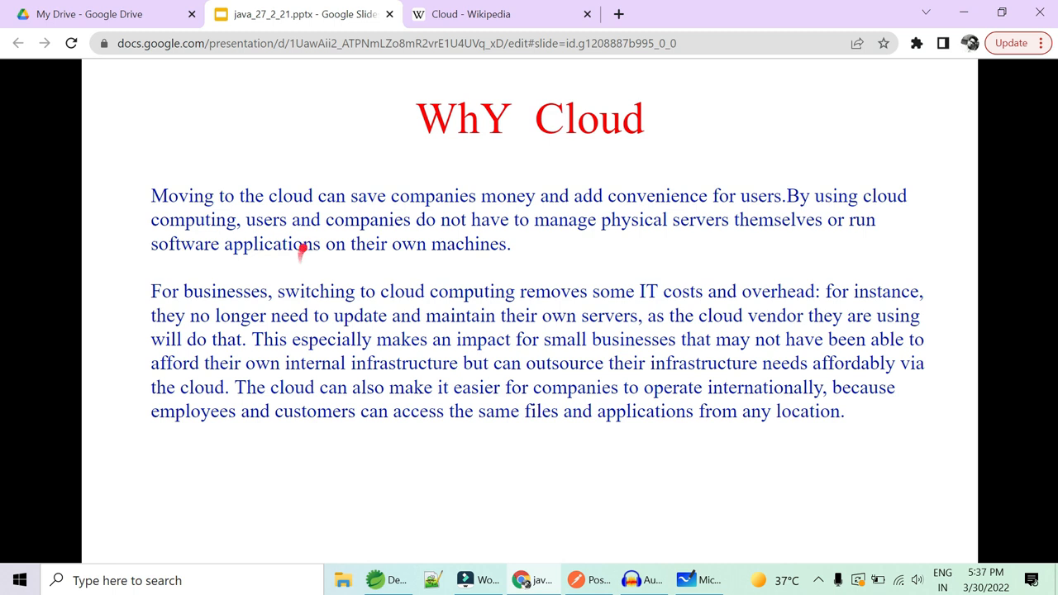
mouse_move(298, 206)
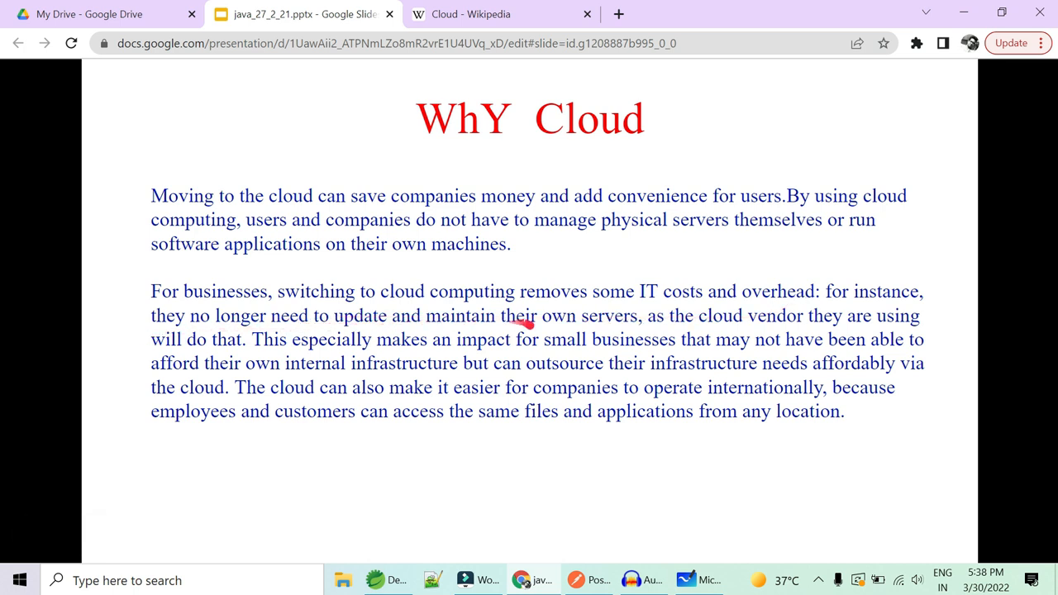
mouse_move(582, 330)
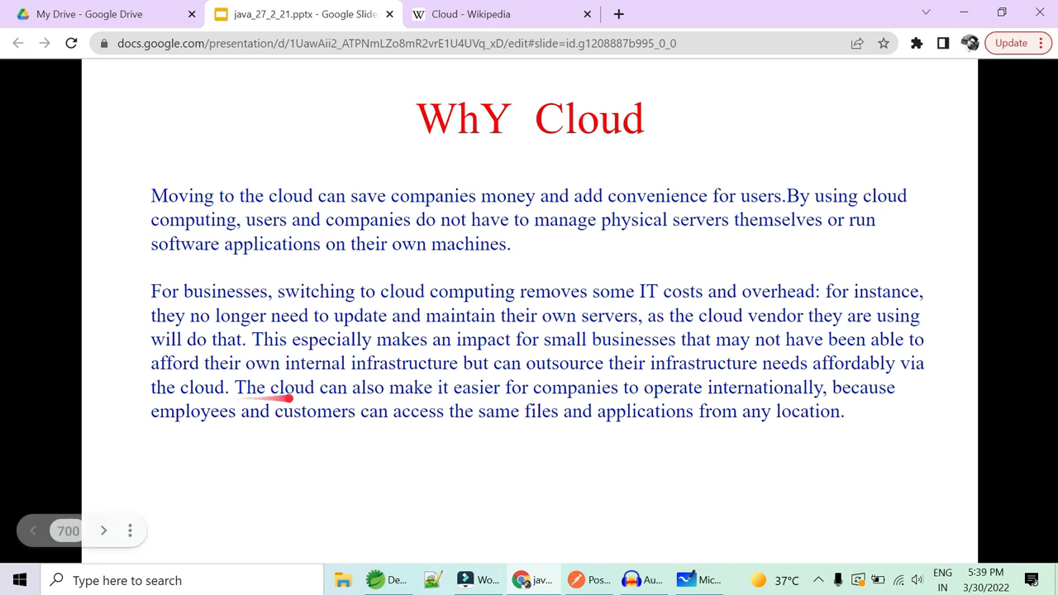
mouse_move(787, 404)
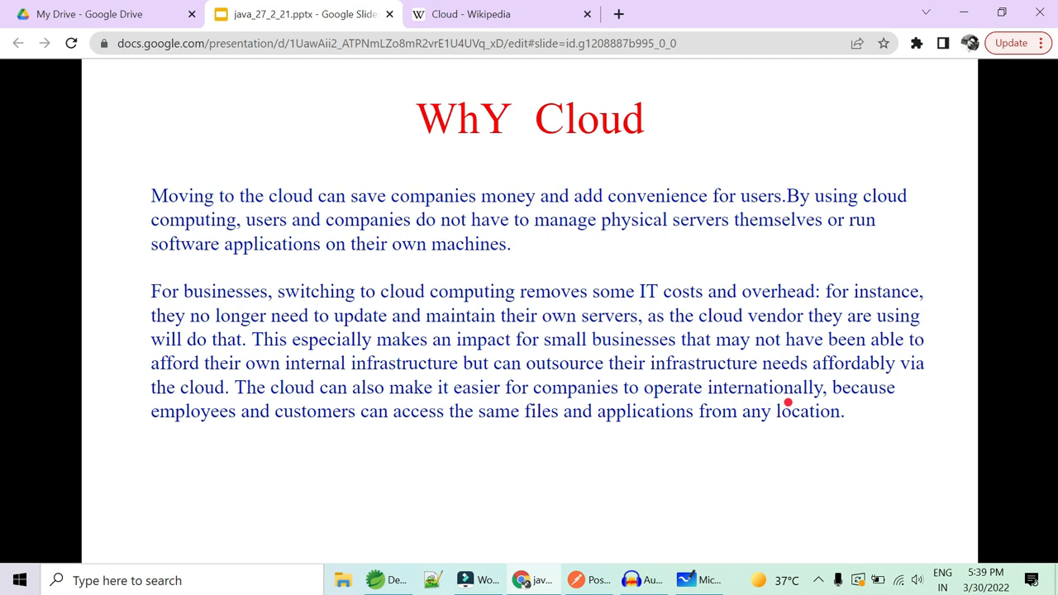
mouse_move(466, 420)
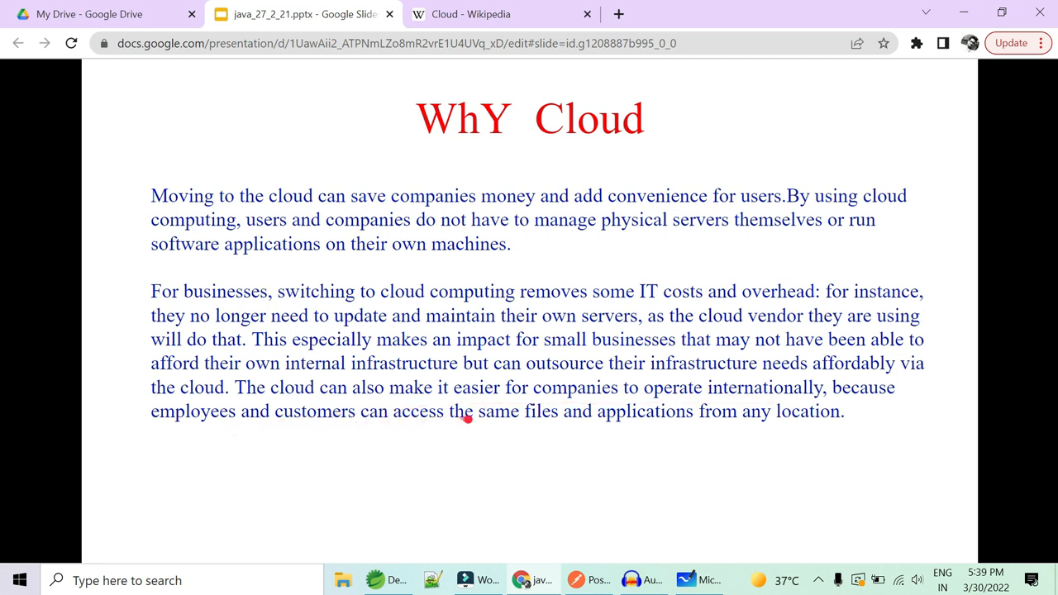
mouse_move(702, 410)
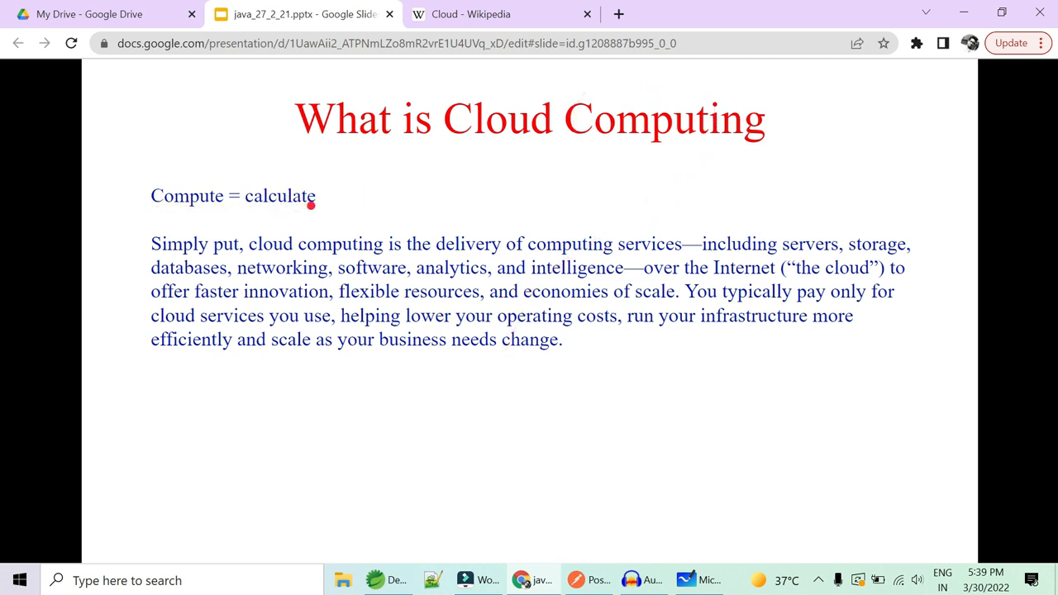
mouse_move(249, 268)
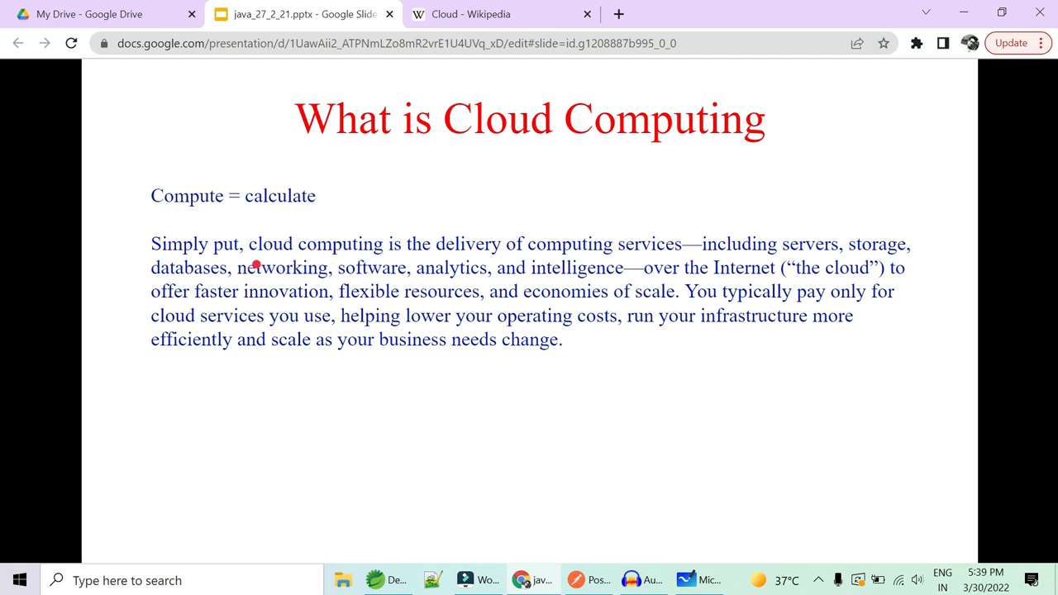
mouse_move(356, 262)
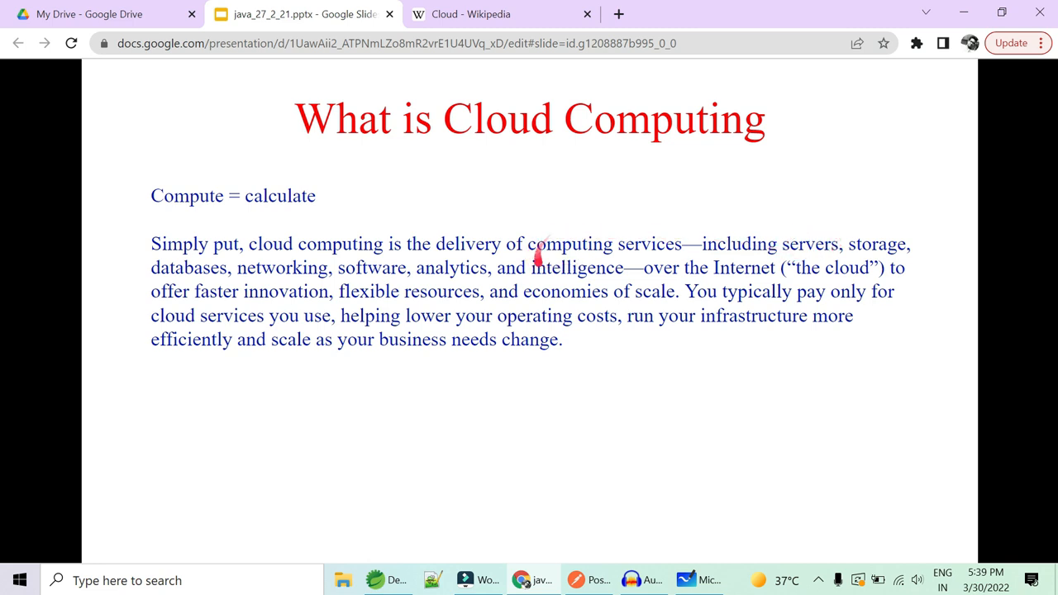
mouse_move(589, 260)
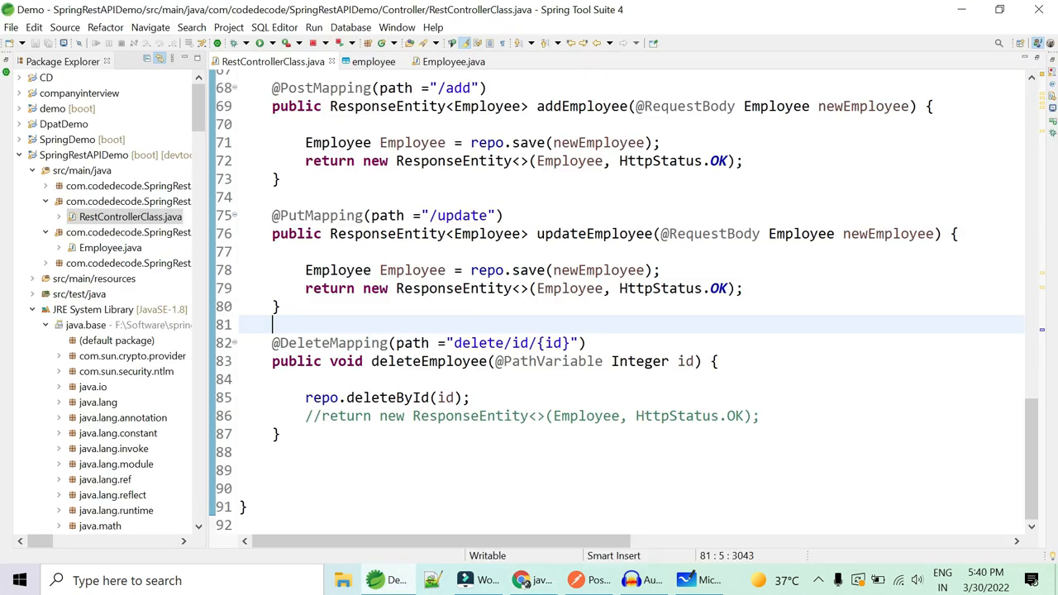
scroll(up, 3)
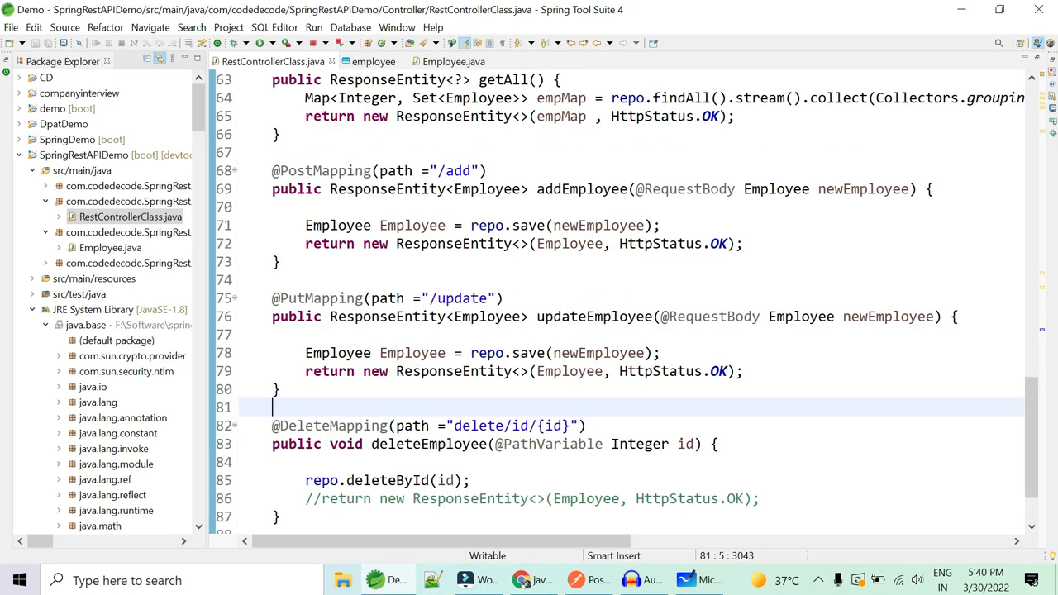
click(761, 189)
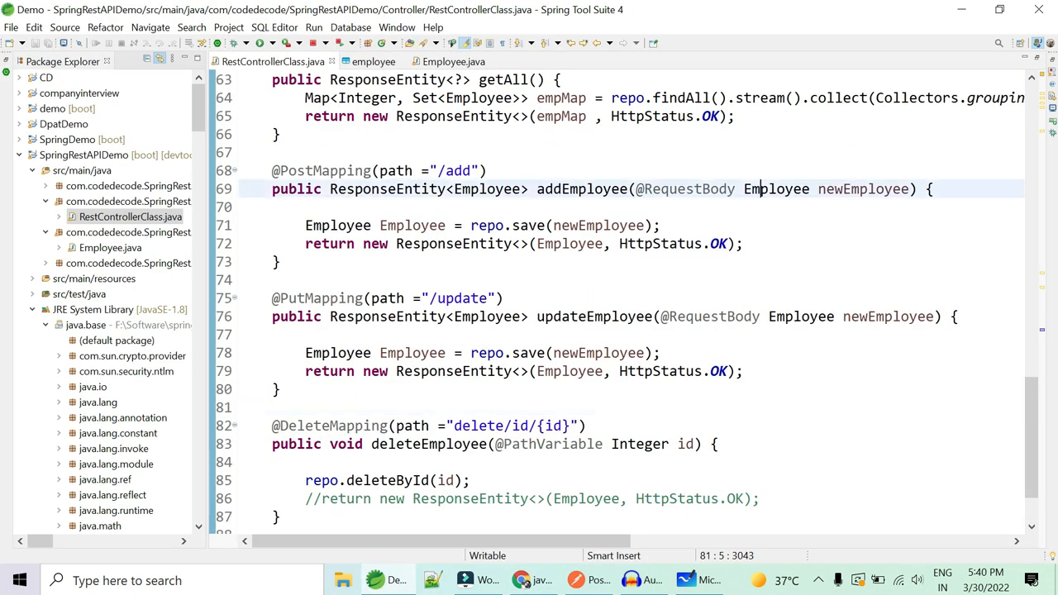
double_click(777, 189)
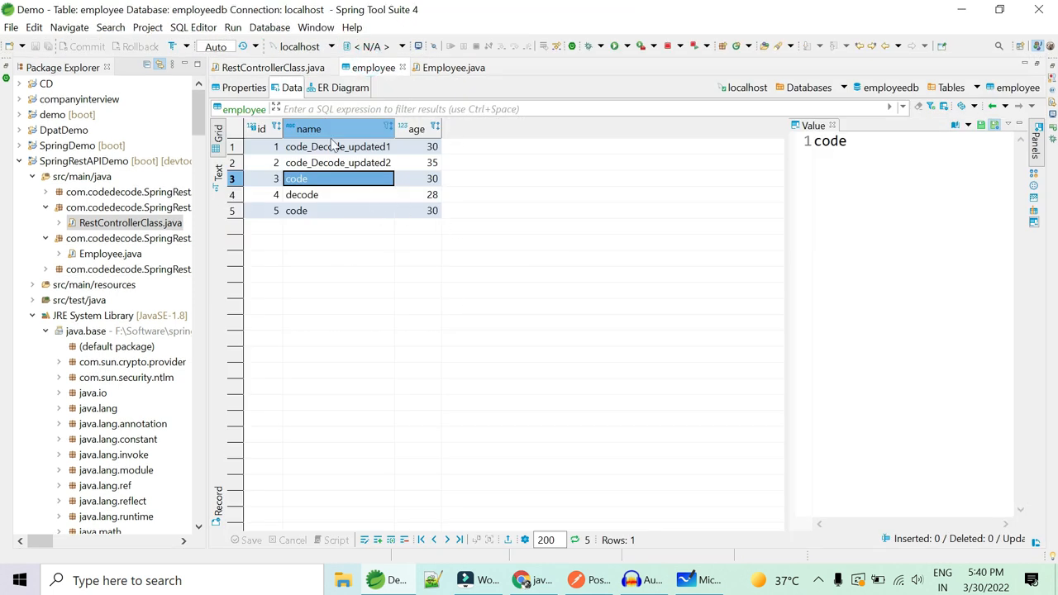
click(273, 62)
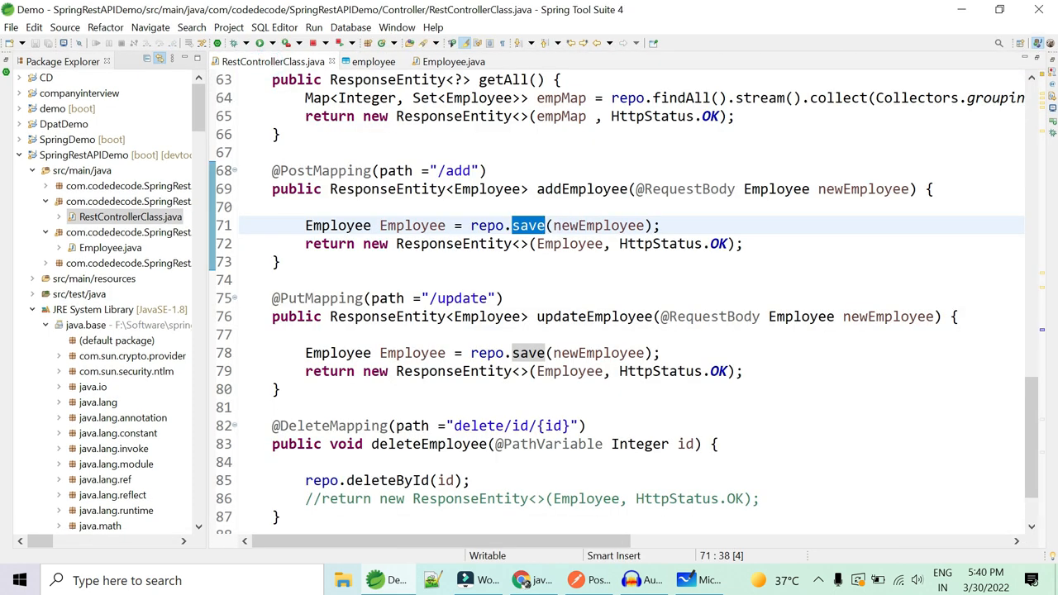
click(279, 261)
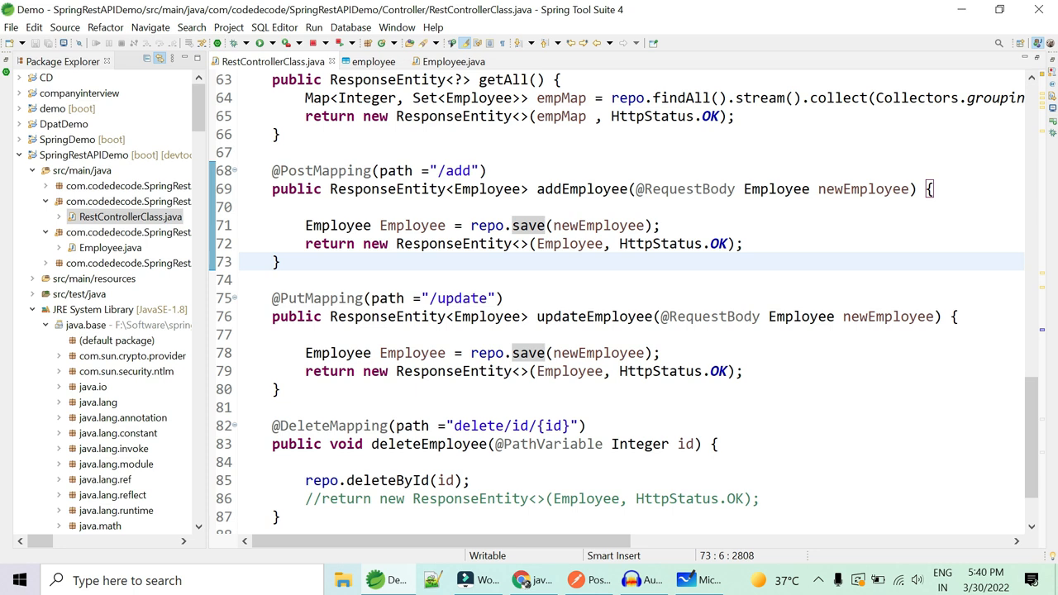
click(281, 262)
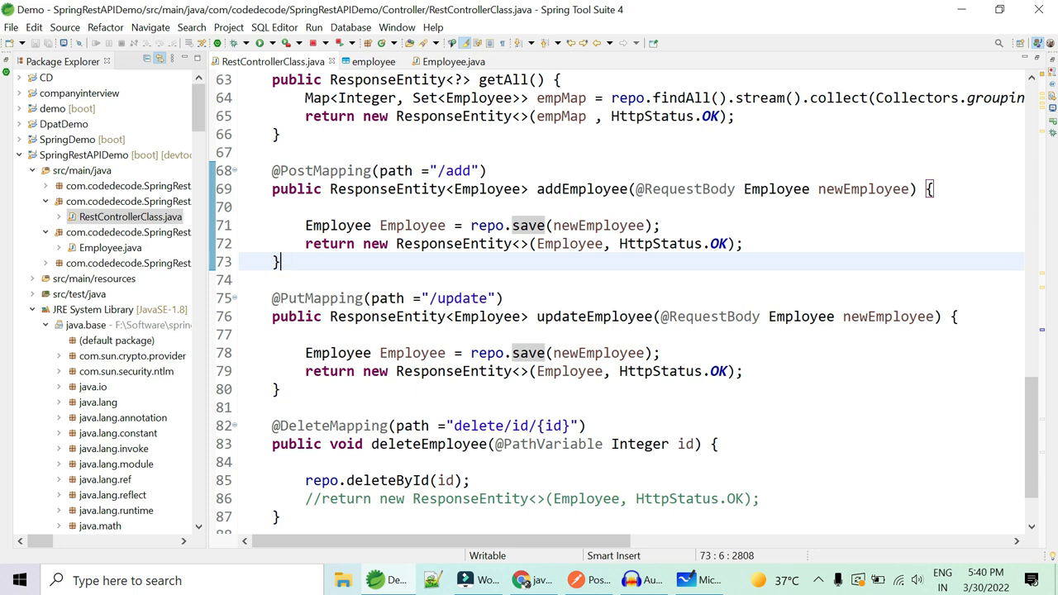
double_click(864, 189)
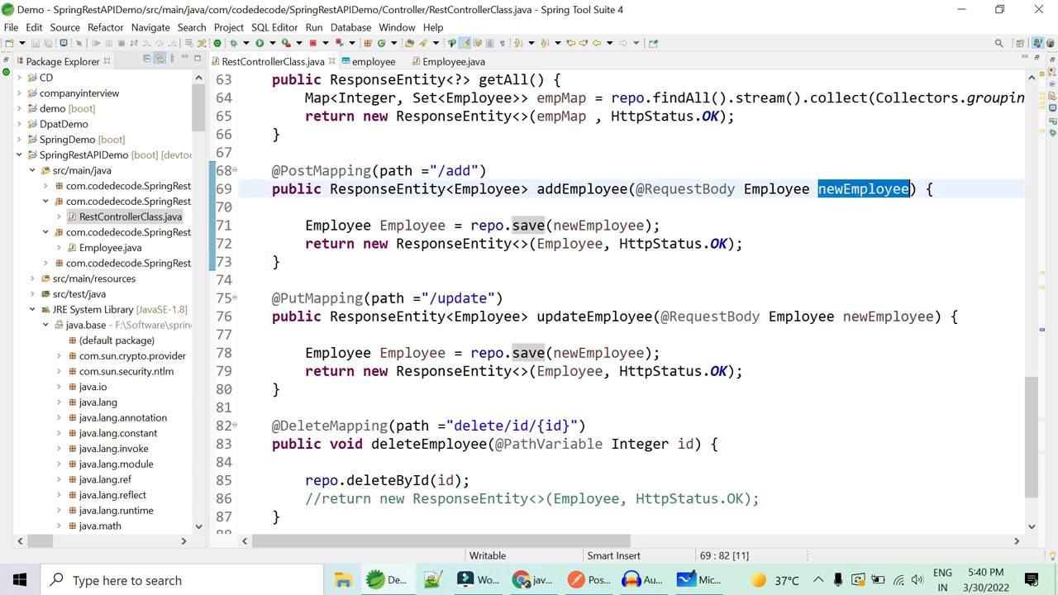
double_click(597, 225)
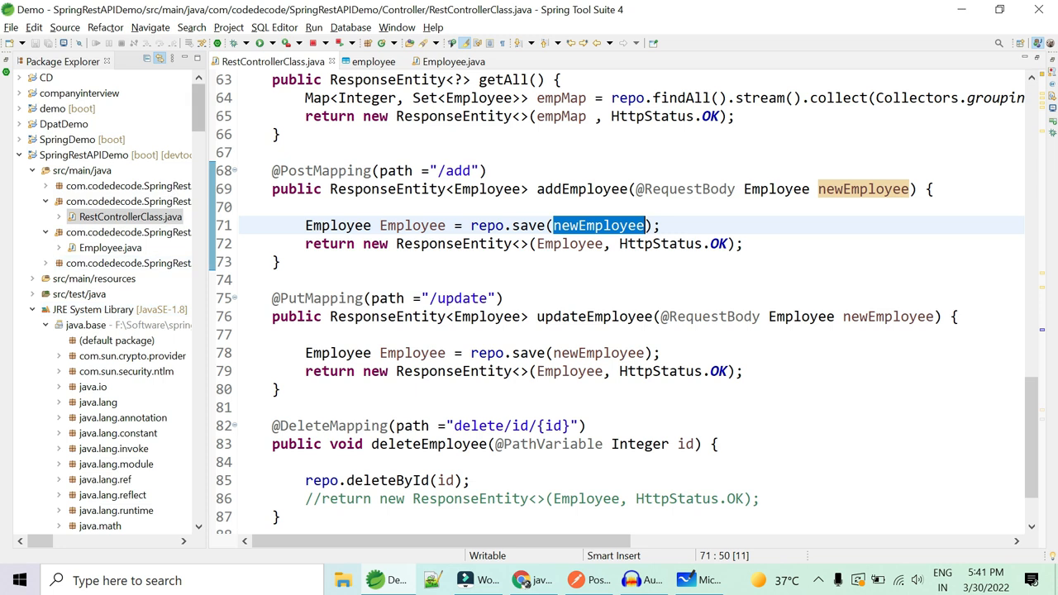
click(521, 579)
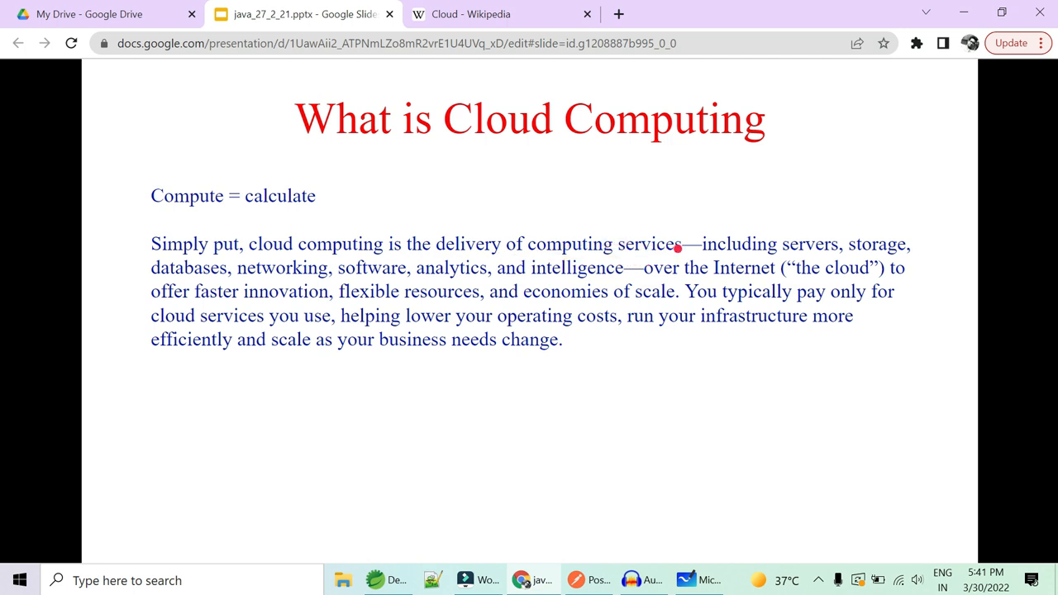
mouse_move(443, 244)
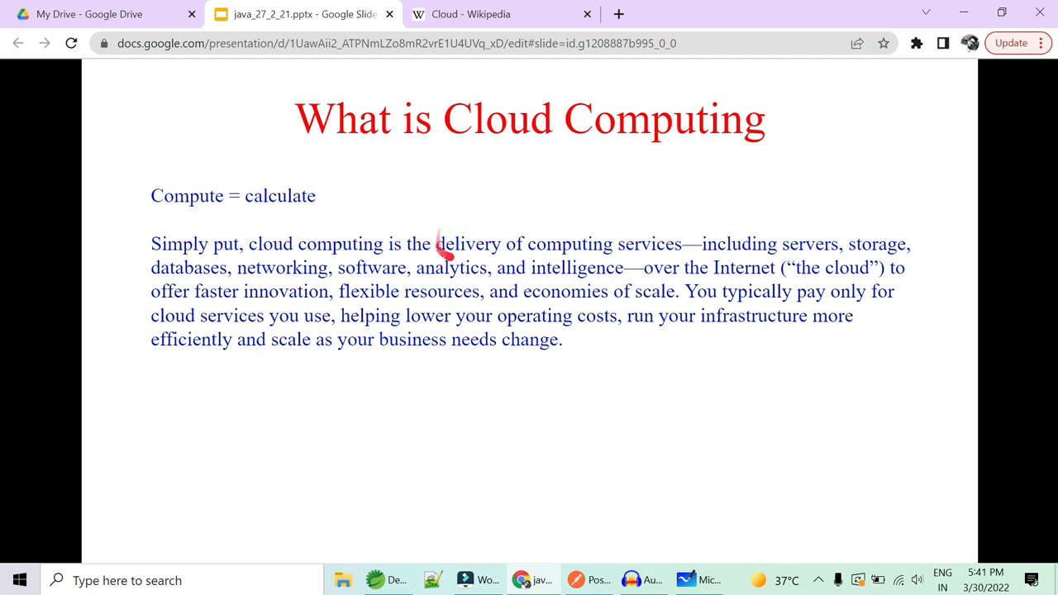
mouse_move(625, 287)
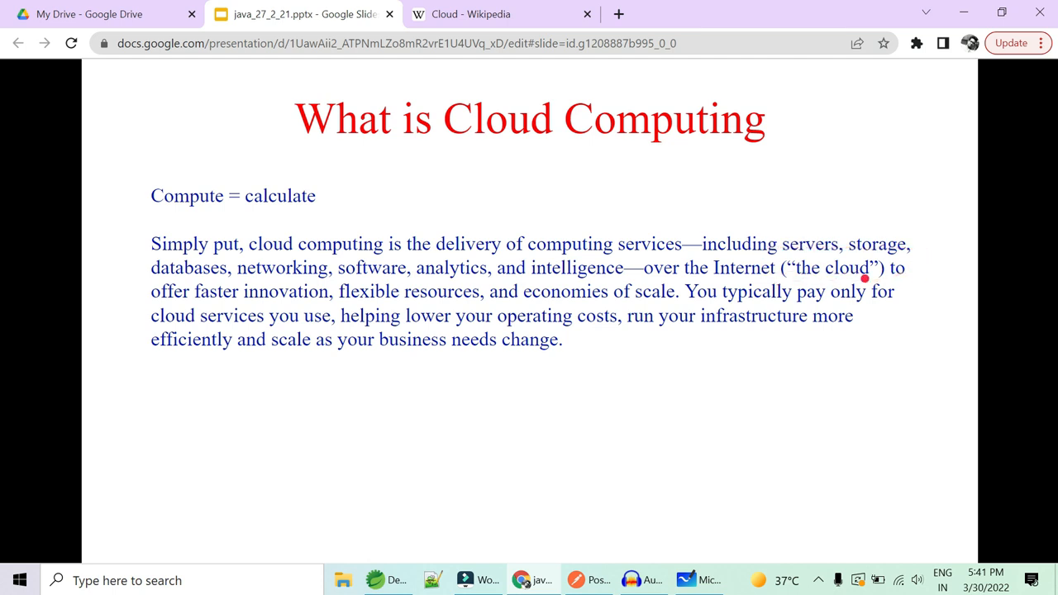
mouse_move(719, 281)
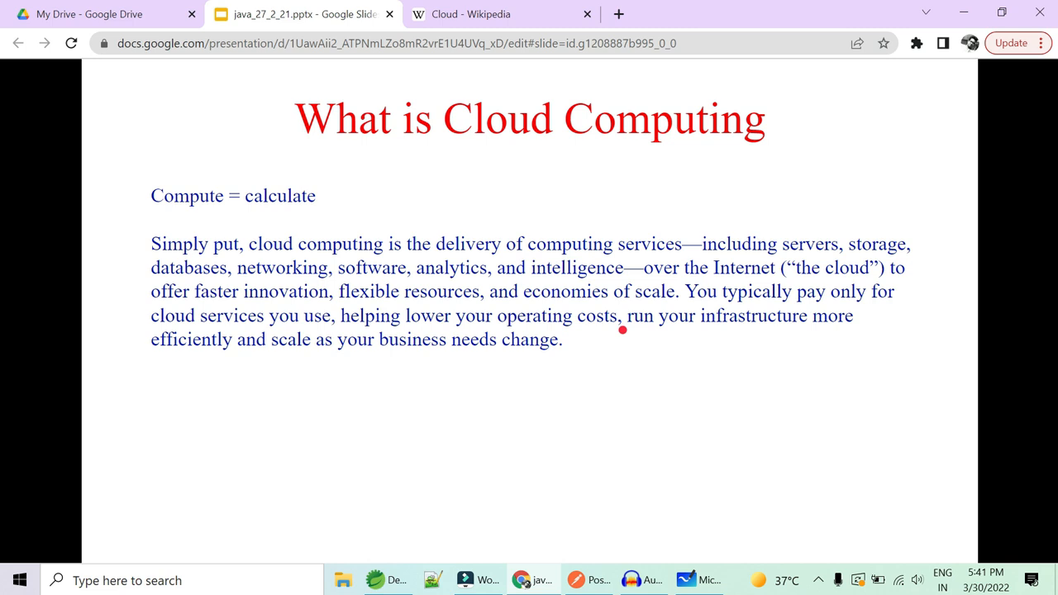
mouse_move(553, 404)
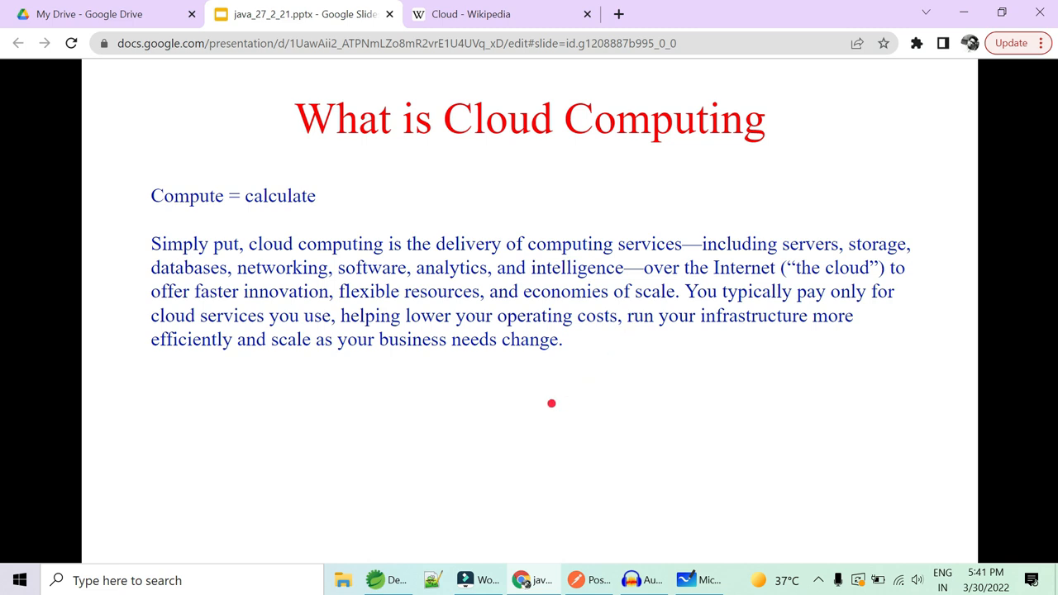
mouse_move(493, 423)
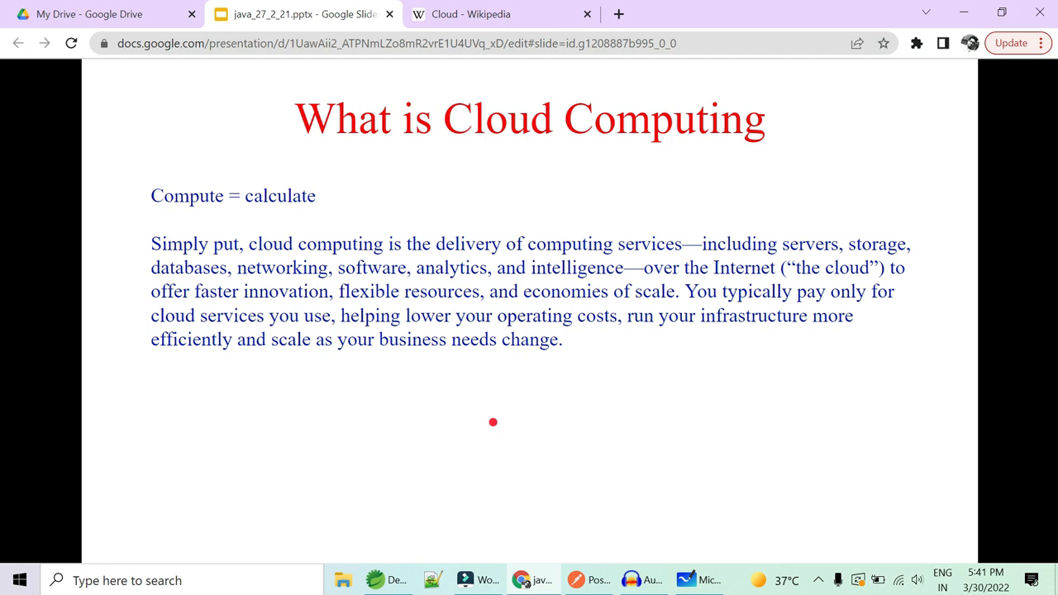